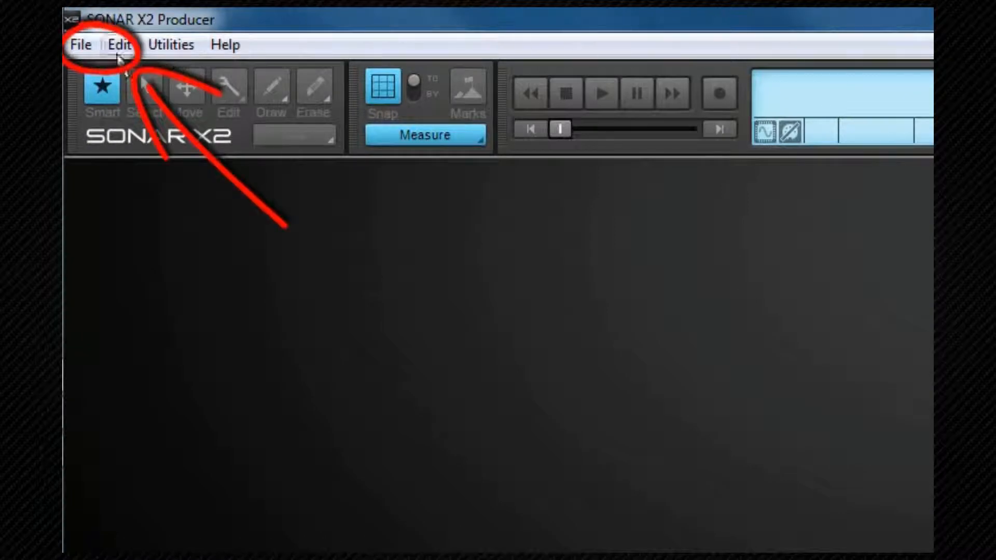
Step: Open the New Project File dialog from the File menu to view the templates
{"action": "left_click", "coordinate": [79, 44]}
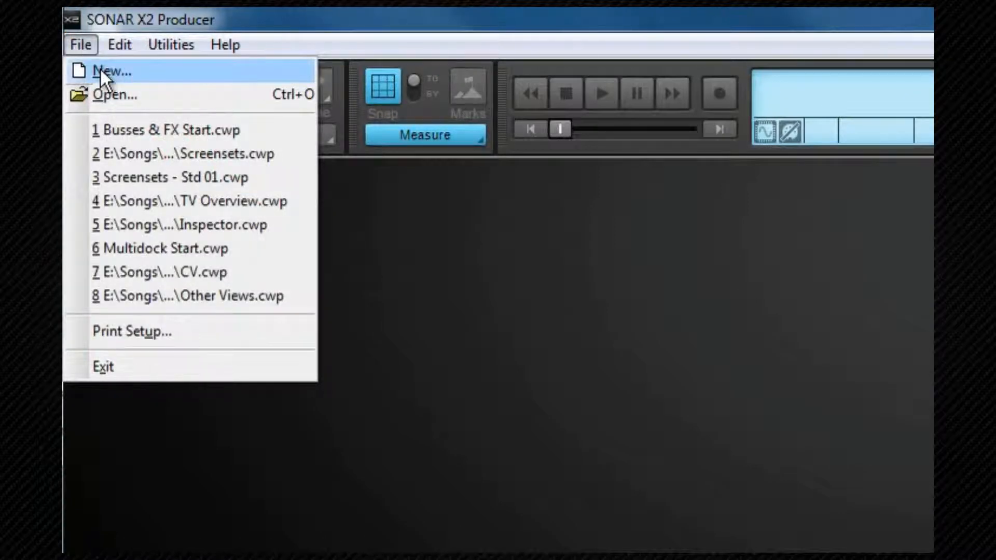
{"action": "left_click", "coordinate": [111, 71]}
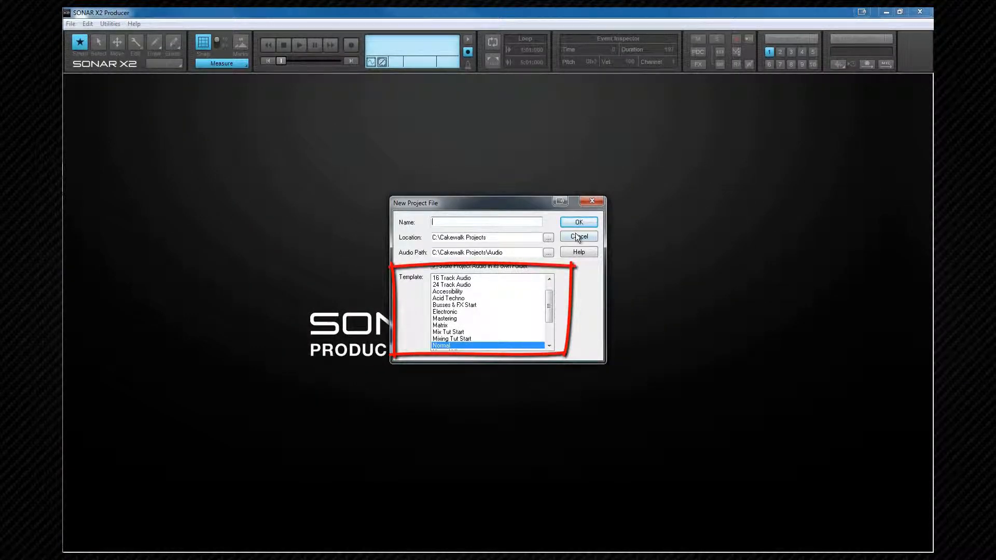
Step: Accept the Normal template to create a new empty project
{"action": "left_click", "coordinate": [577, 237]}
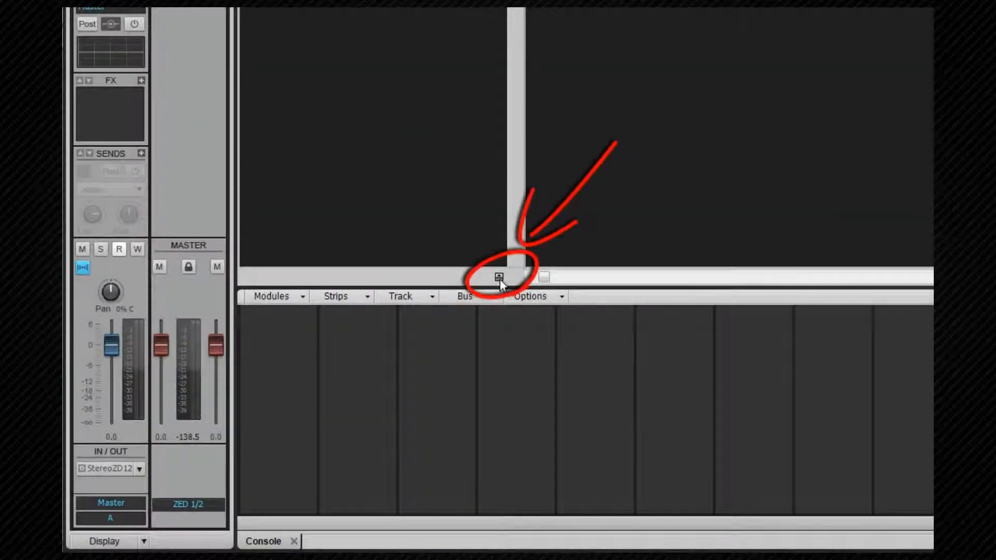
Step: Reveal the bus pane in the track view and dismiss the bus options menu
{"action": "left_click", "coordinate": [498, 278]}
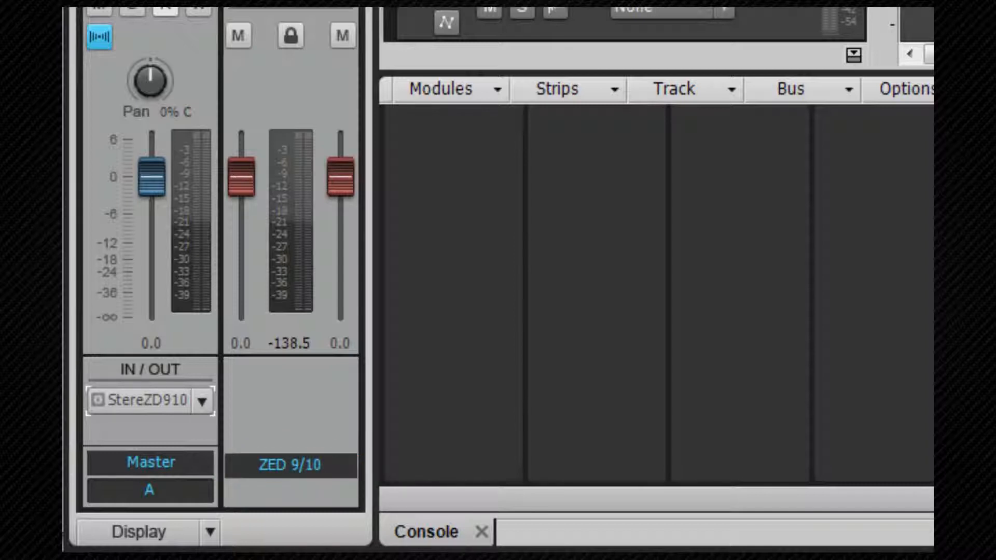
{"action": "mouse_move", "coordinate": [145, 56]}
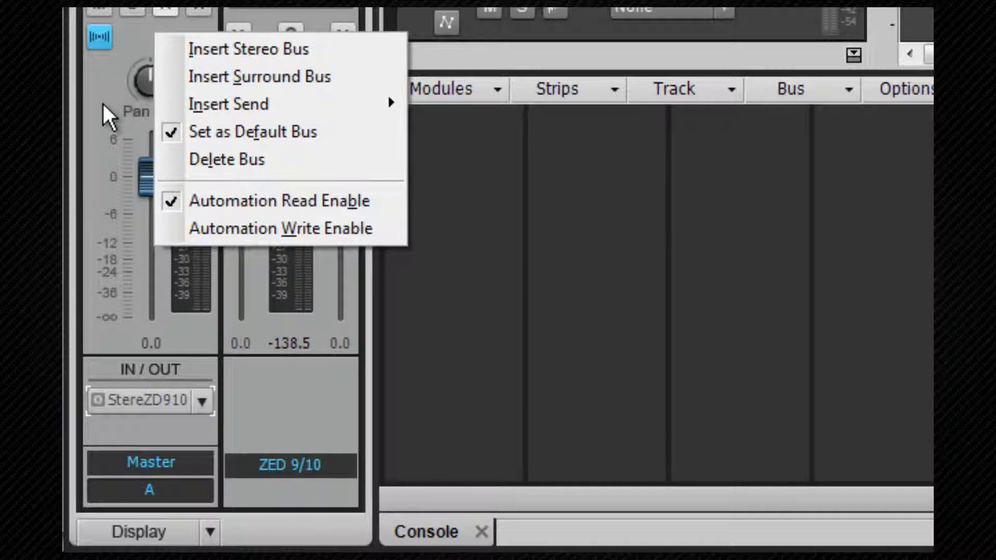
{"action": "left_click", "coordinate": [106, 114]}
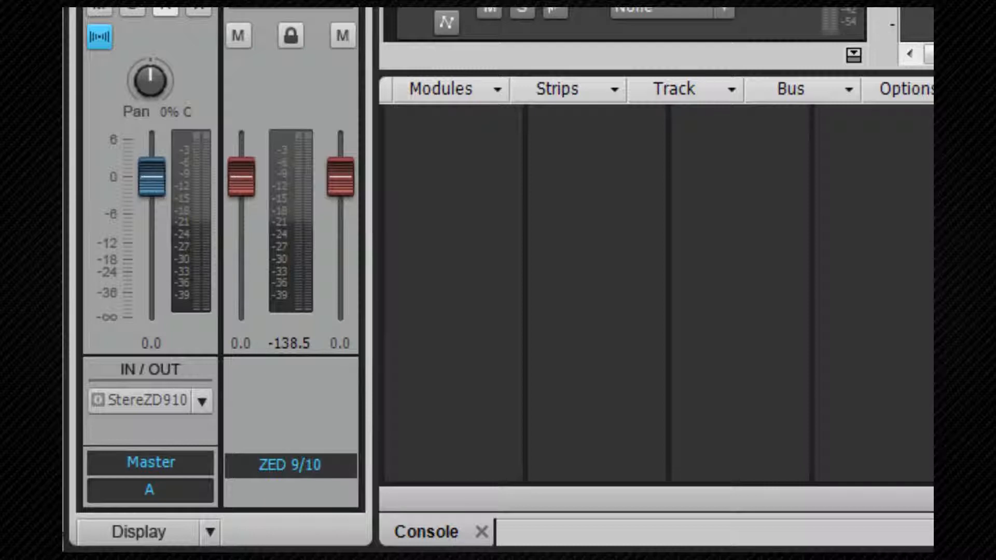
{"action": "mouse_move", "coordinate": [150, 81]}
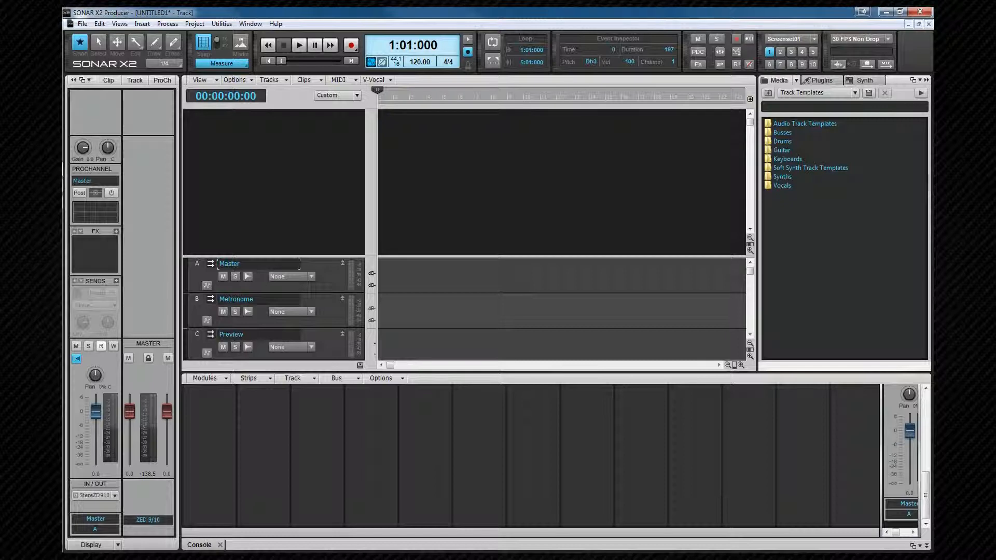
Step: Insert one audio track and one MIDI track with MIDI port 1-MRT-3
{"action": "right_click", "coordinate": [273, 181]}
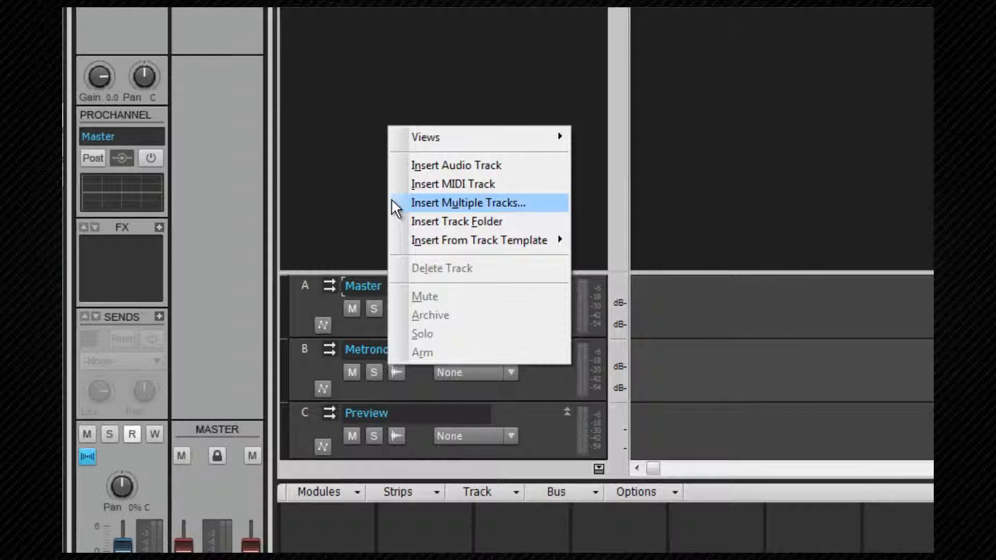
{"action": "mouse_move", "coordinate": [435, 207]}
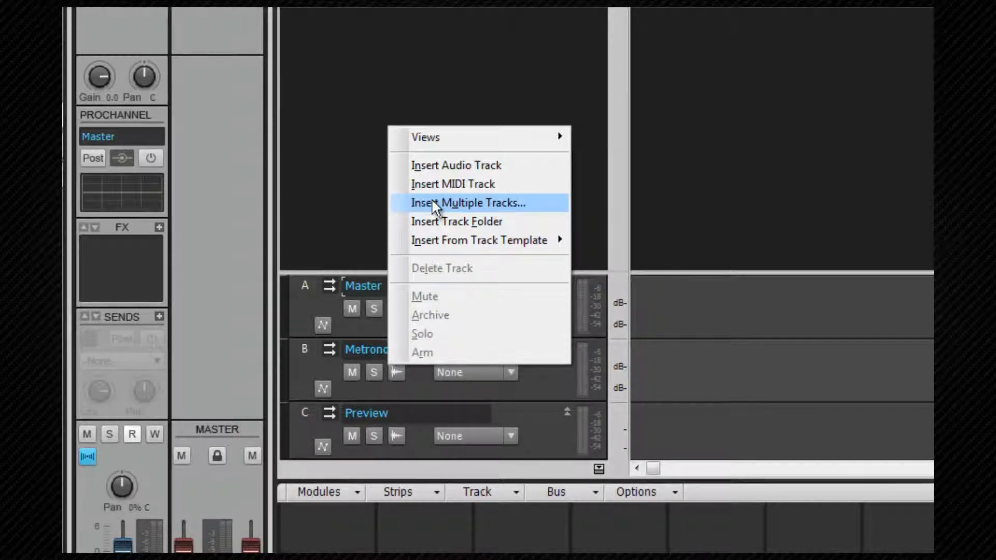
{"action": "left_click", "coordinate": [468, 203]}
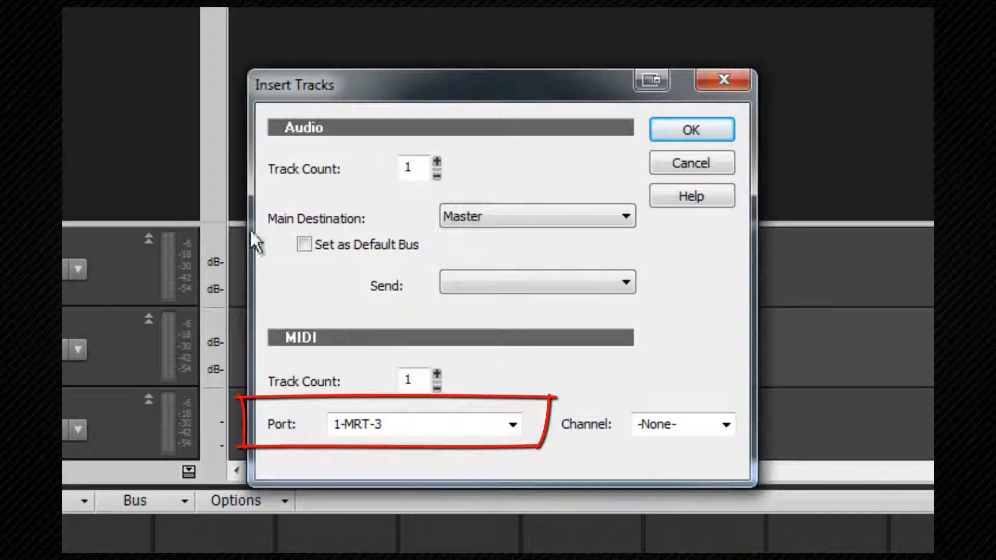
{"action": "left_click", "coordinate": [513, 424]}
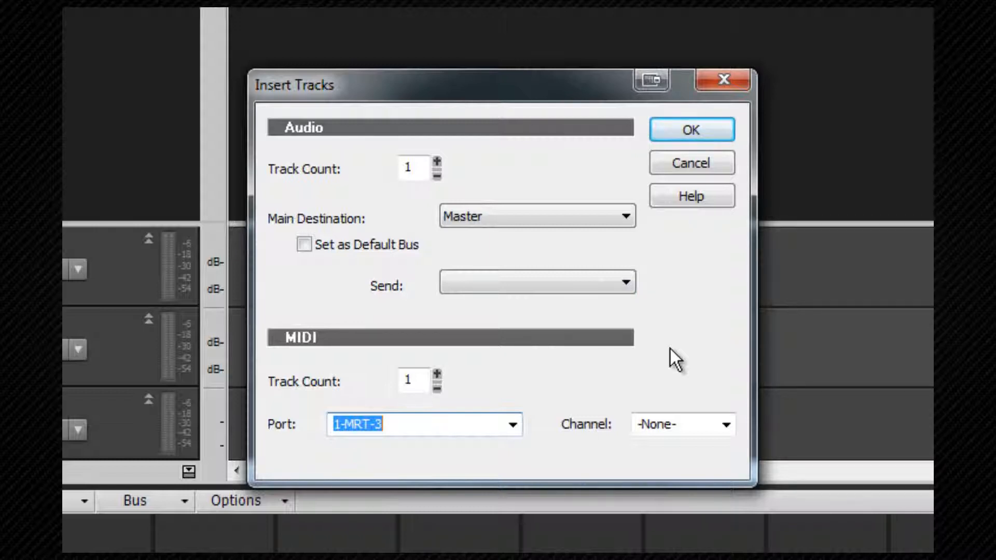
{"action": "mouse_move", "coordinate": [685, 152]}
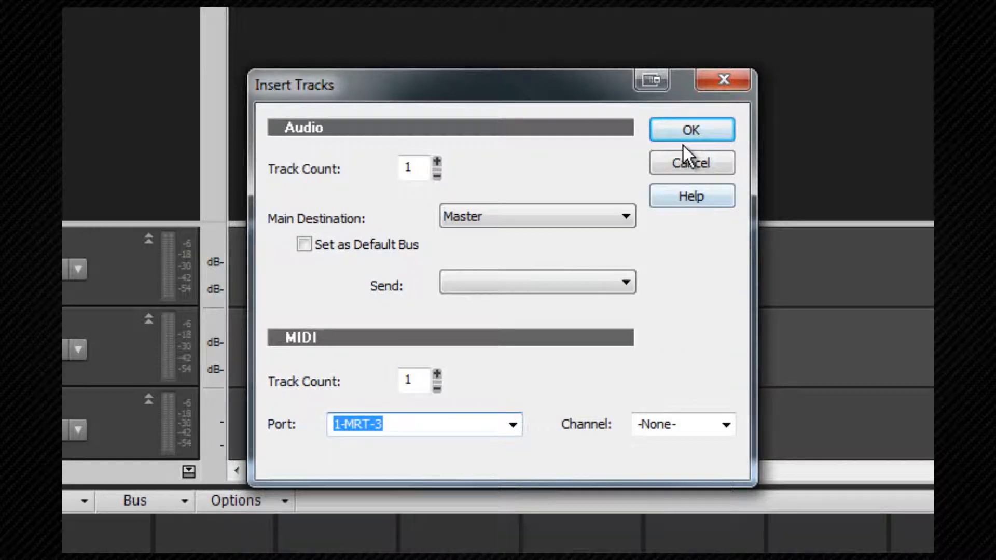
{"action": "left_click", "coordinate": [690, 129]}
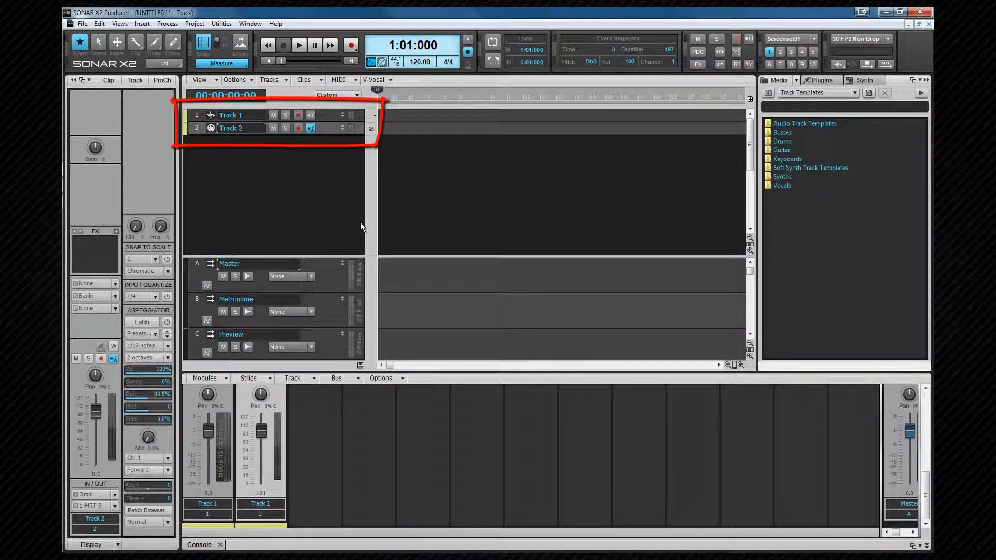
Step: Drag DBD_175_A_MUSIC_LP5 from the DANNY BYRD drum and bass folder onto Track 1
{"action": "left_click", "coordinate": [815, 92]}
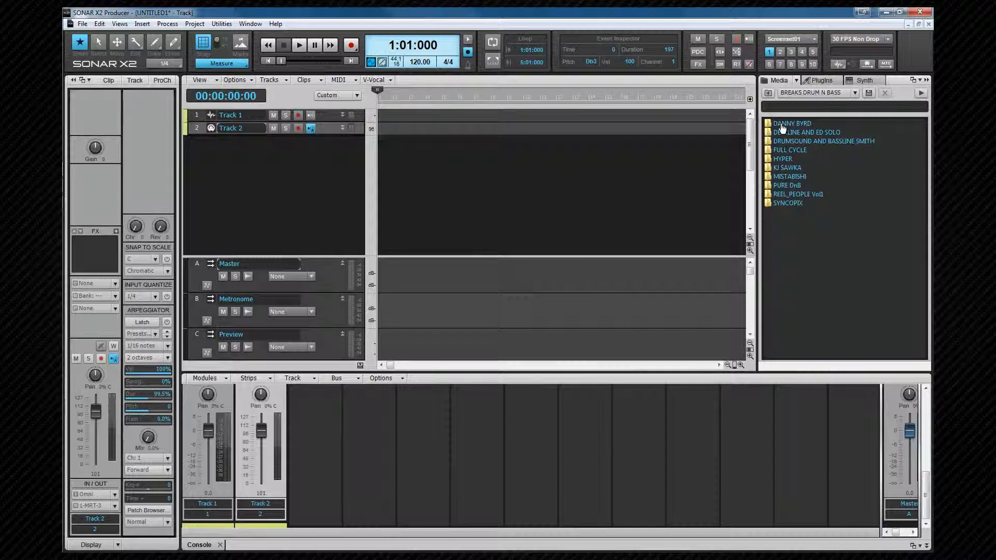
{"action": "double_click", "coordinate": [792, 123]}
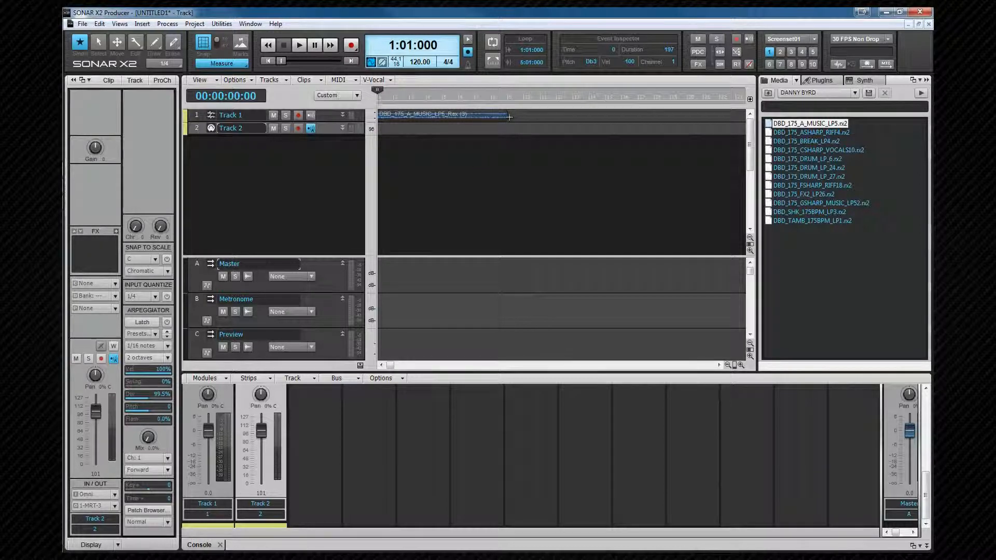
{"action": "left_click_drag", "start_coordinate": [509, 116], "coordinate": [610, 116]}
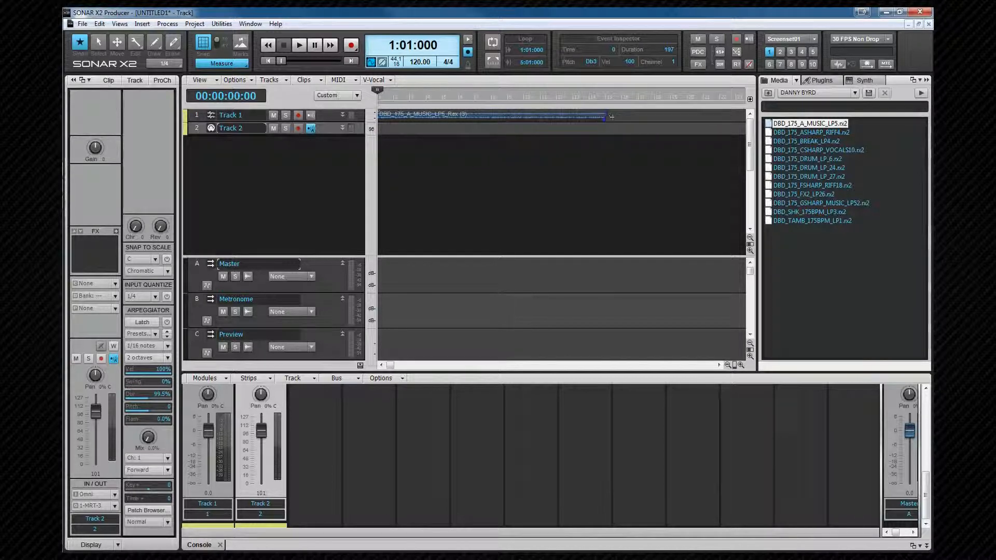
Step: Play the loop on Track 1, then stop playback
{"action": "left_click", "coordinate": [299, 45]}
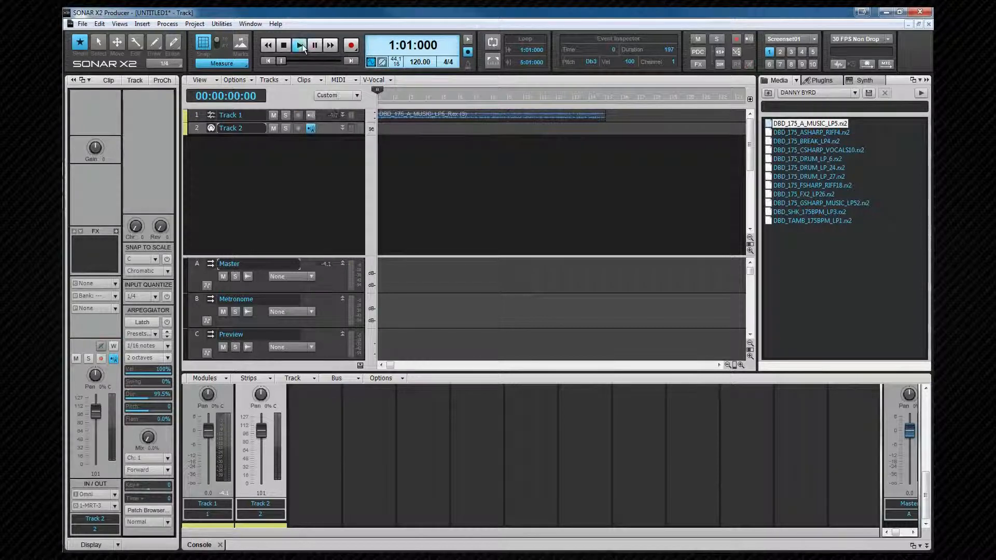
{"action": "left_click", "coordinate": [299, 44]}
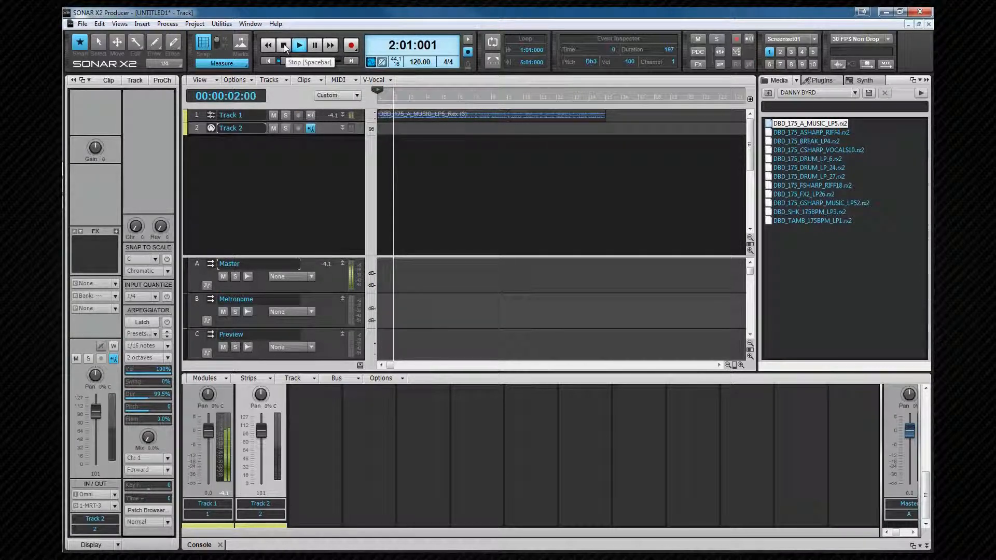
{"action": "left_click", "coordinate": [284, 44]}
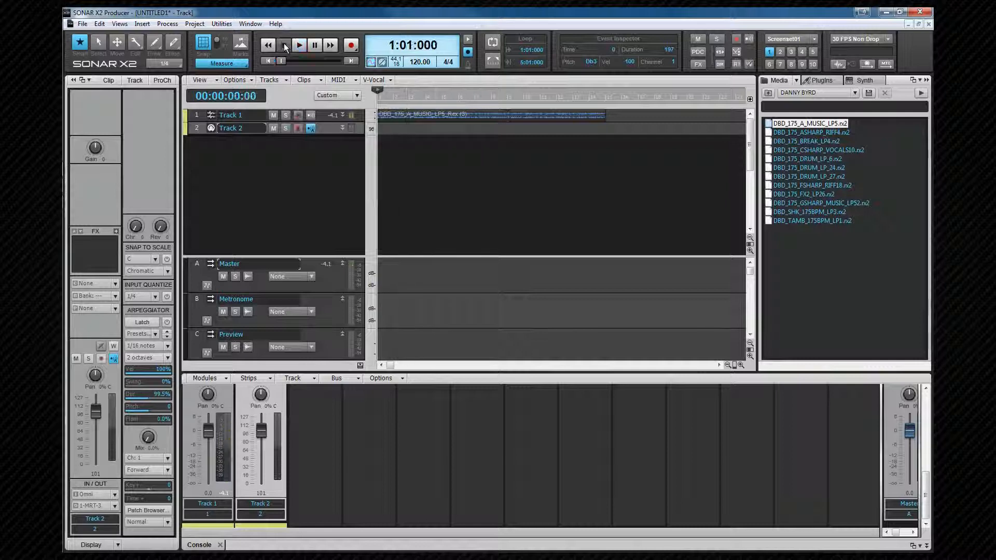
{"action": "left_click", "coordinate": [297, 127]}
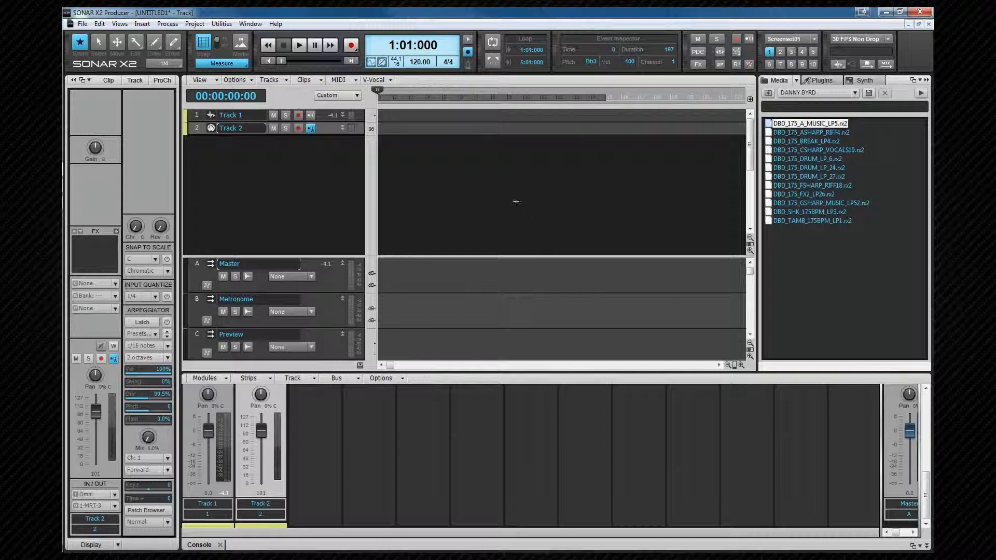
{"action": "mouse_move", "coordinate": [467, 52]}
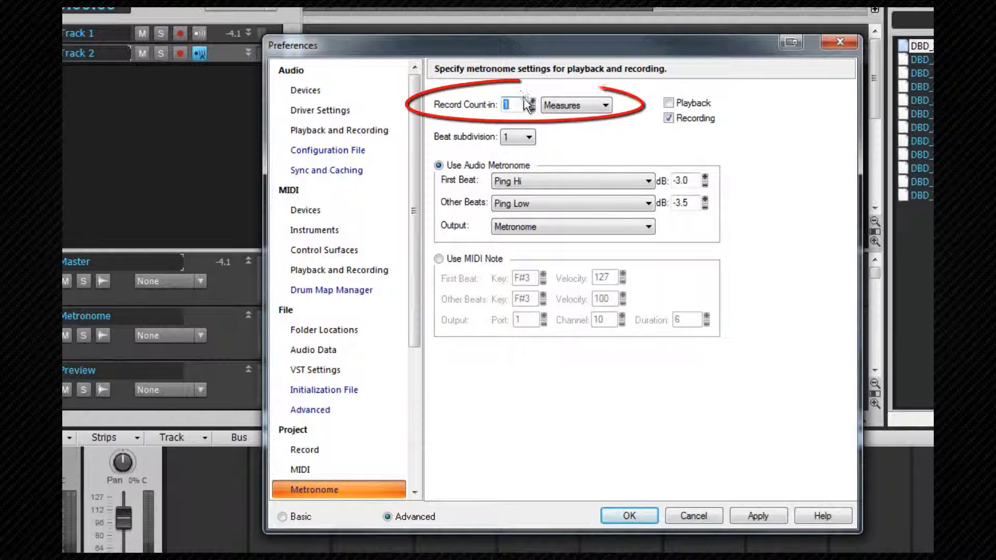
Step: Set a two-measure record count-in with audio metronome clicks and apply the preferences
{"action": "left_click", "coordinate": [532, 101]}
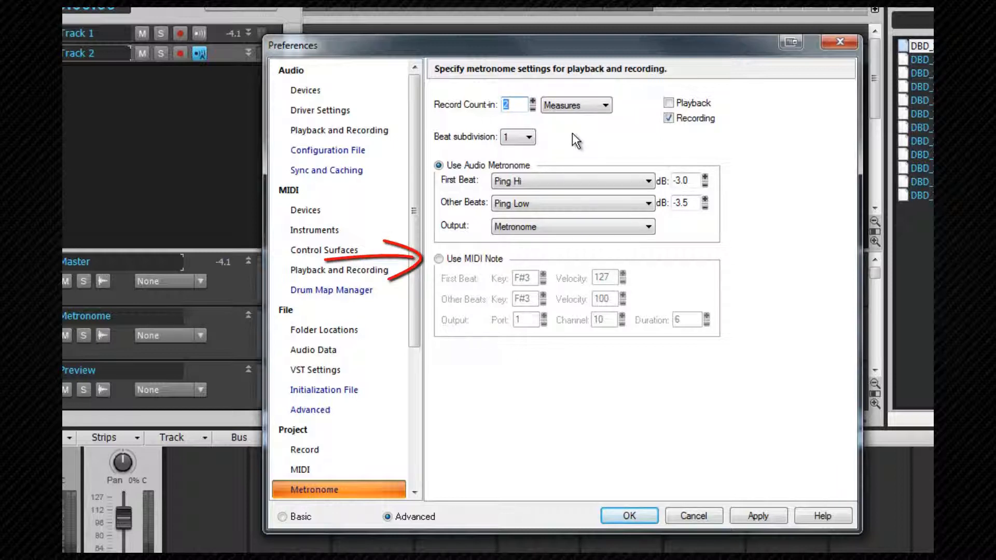
{"action": "left_click", "coordinate": [438, 259]}
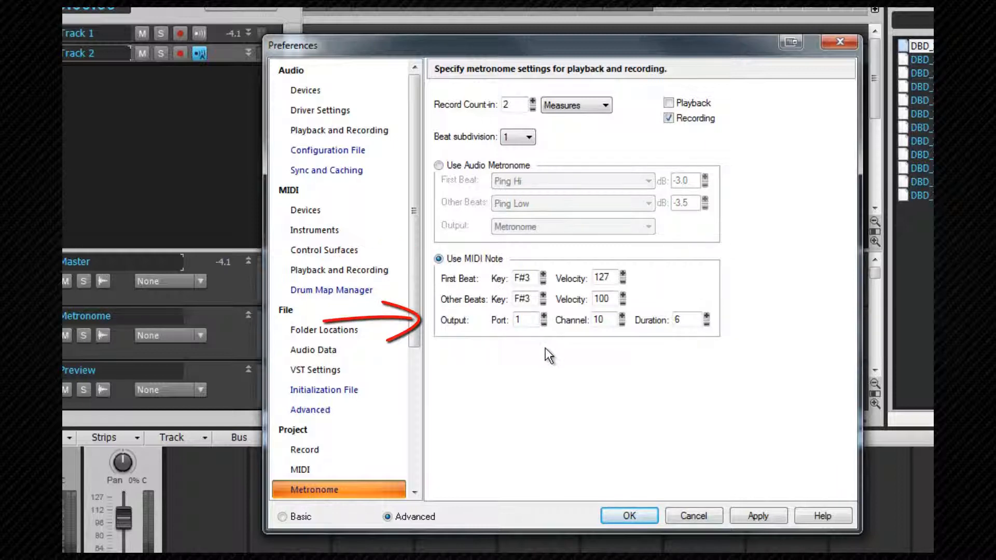
{"action": "mouse_move", "coordinate": [540, 381]}
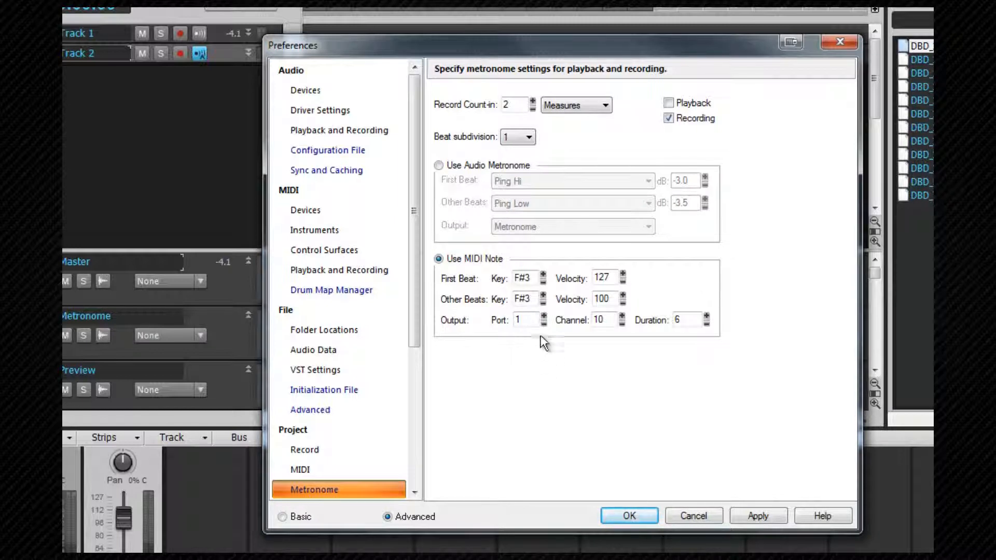
{"action": "left_click", "coordinate": [438, 165]}
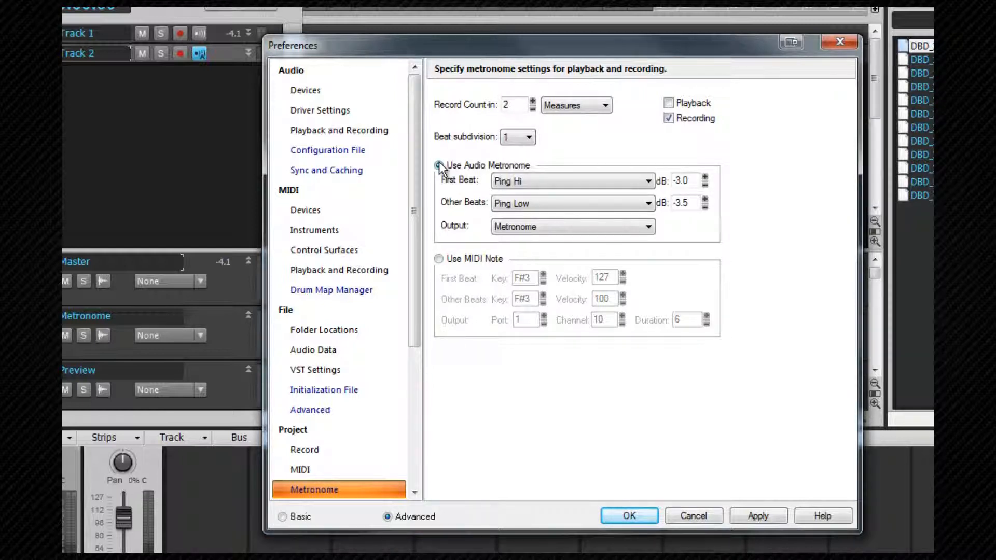
{"action": "left_click", "coordinate": [647, 204]}
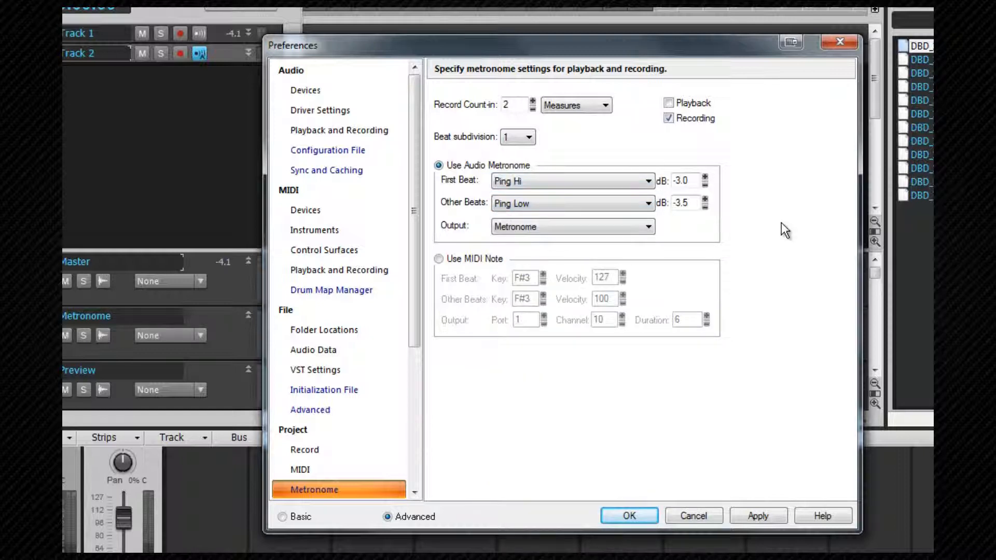
{"action": "mouse_move", "coordinate": [713, 255]}
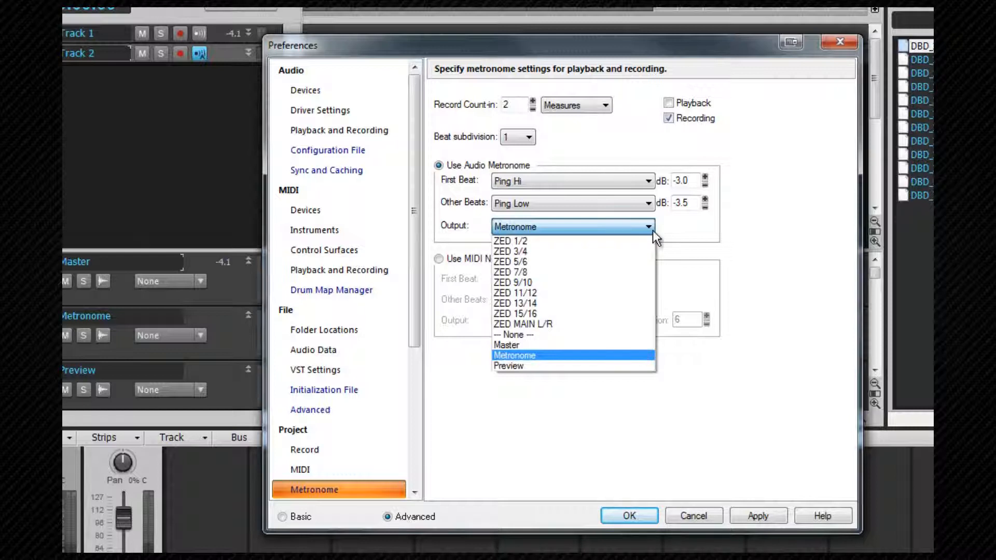
{"action": "left_click", "coordinate": [514, 355]}
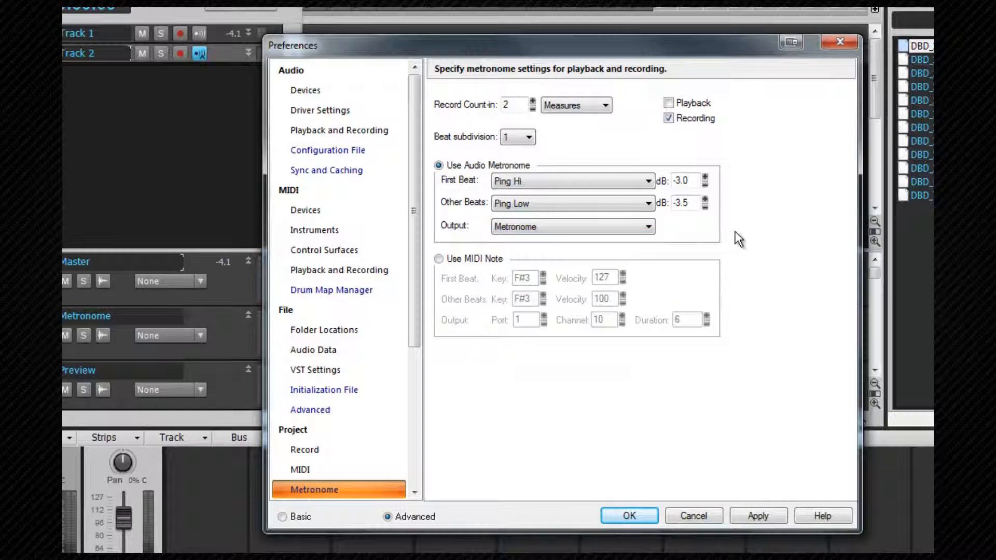
{"action": "left_click", "coordinate": [627, 516]}
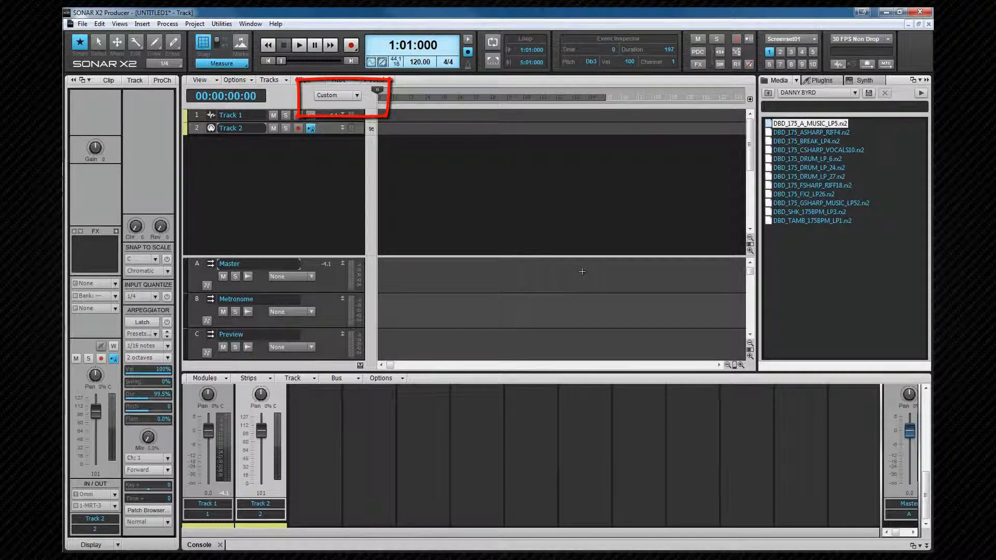
Step: Keep the Custom preset in the track control presets list
{"action": "left_click", "coordinate": [357, 96]}
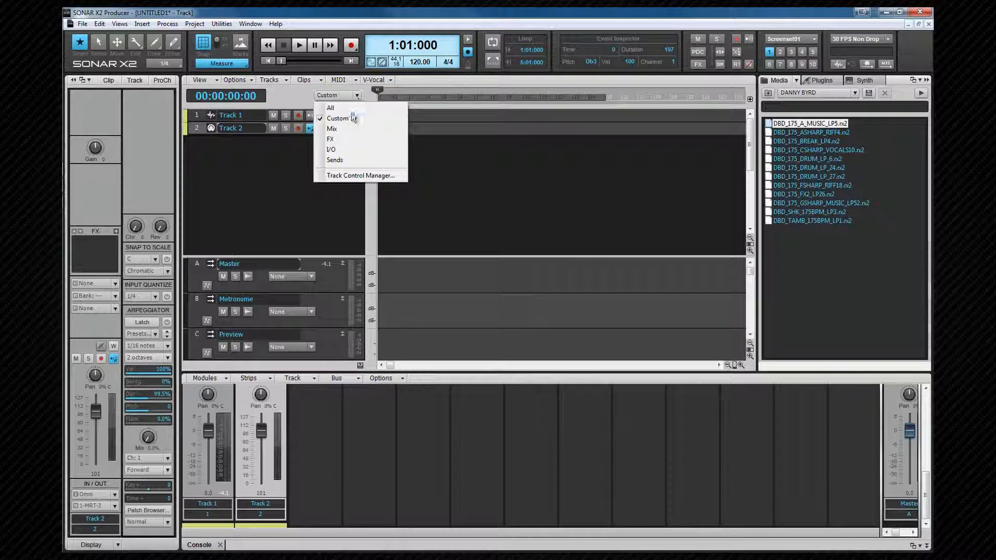
{"action": "left_click", "coordinate": [337, 118]}
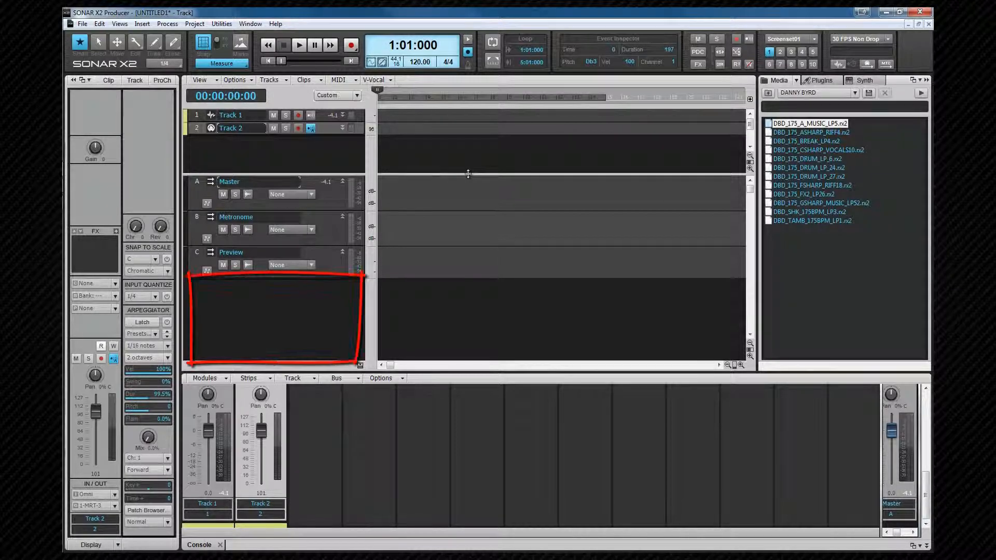
Step: Insert stereo bus D below Preview and rename it Reverb
{"action": "right_click", "coordinate": [292, 305]}
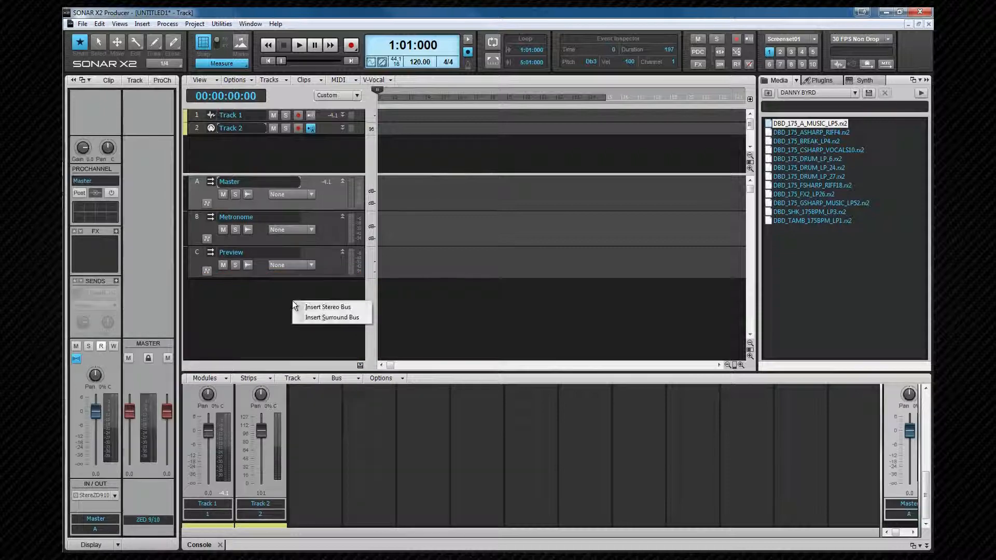
{"action": "left_click", "coordinate": [328, 307]}
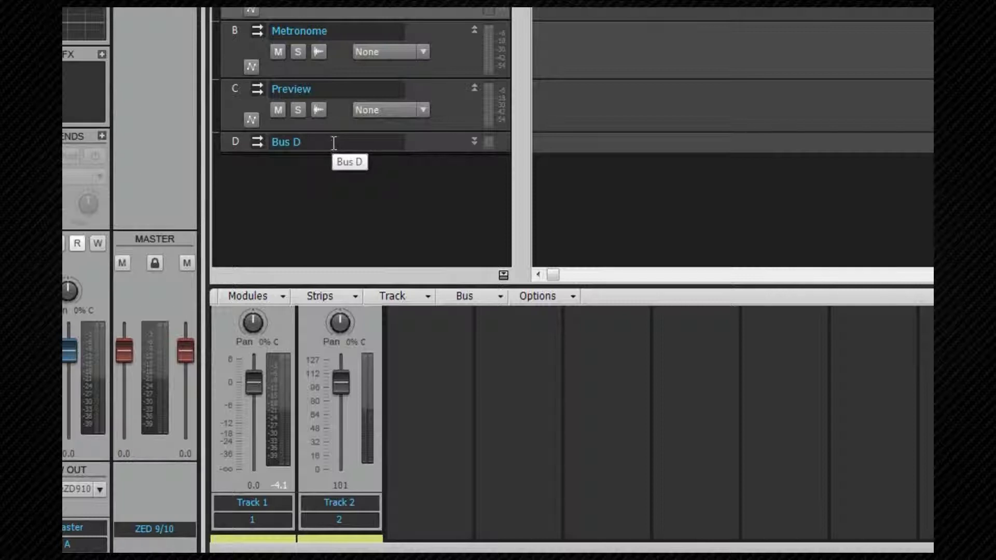
{"action": "double_click", "coordinate": [286, 141]}
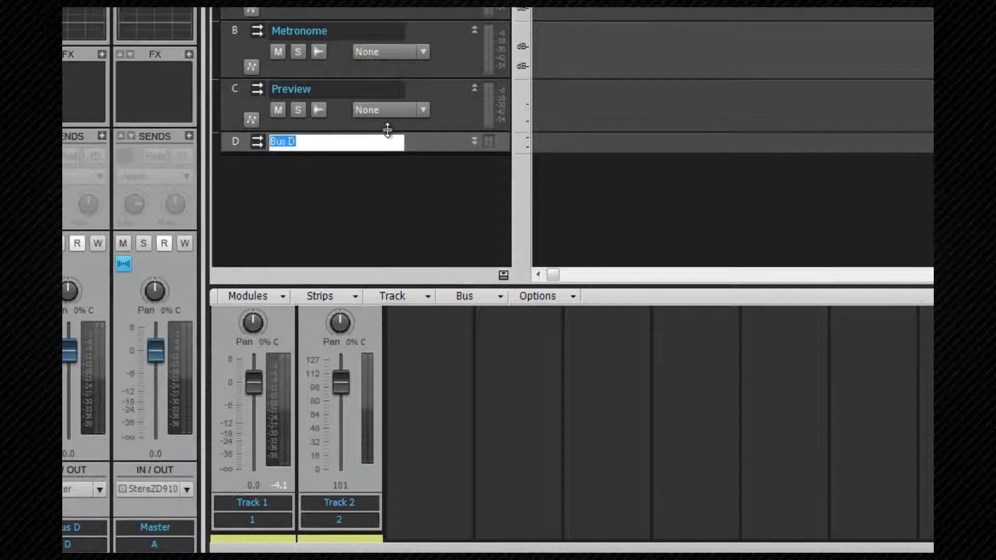
{"action": "type", "text": "Reverb"}
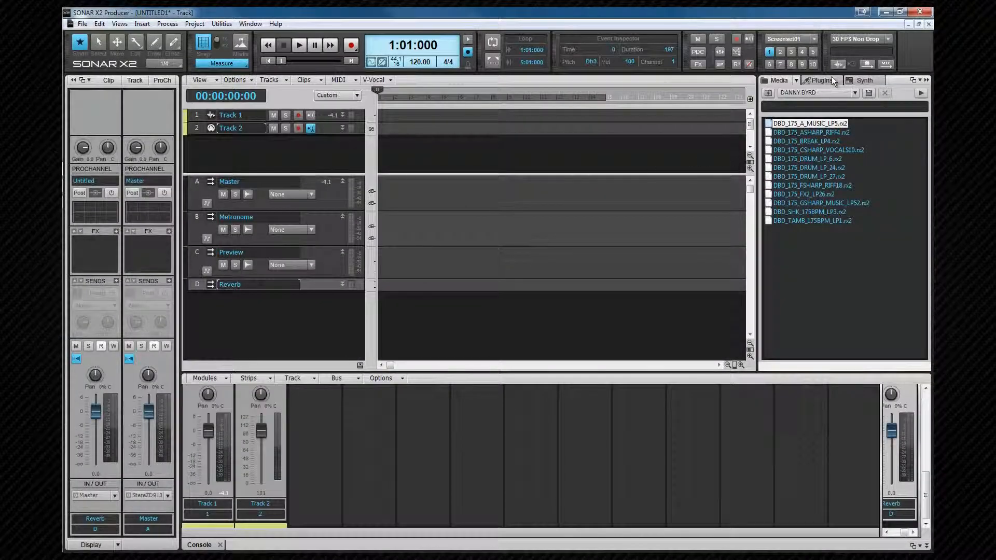
Step: Switch the Browser to the Plugins tab
{"action": "left_click", "coordinate": [820, 80]}
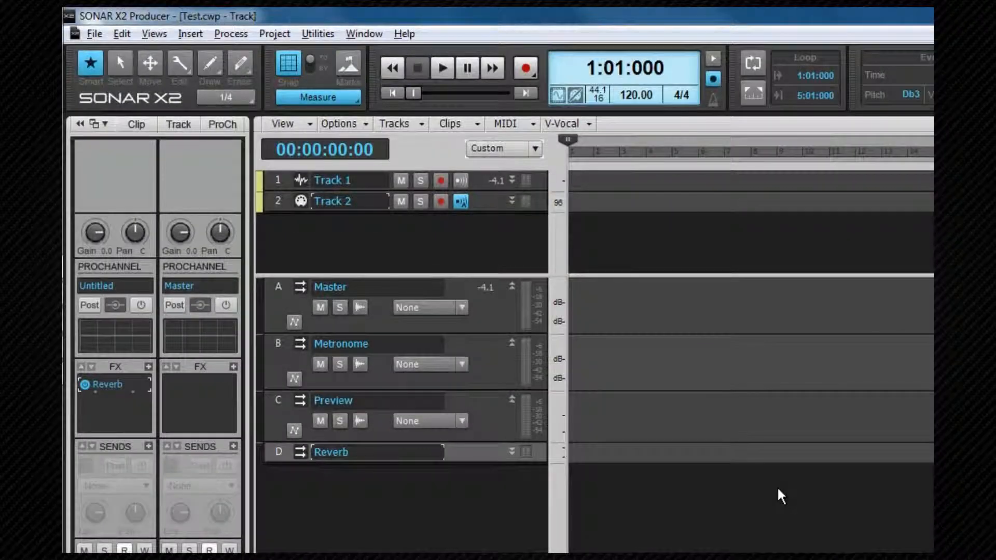
Step: Save the project as the template Test.cwt via Save As
{"action": "left_click", "coordinate": [94, 34]}
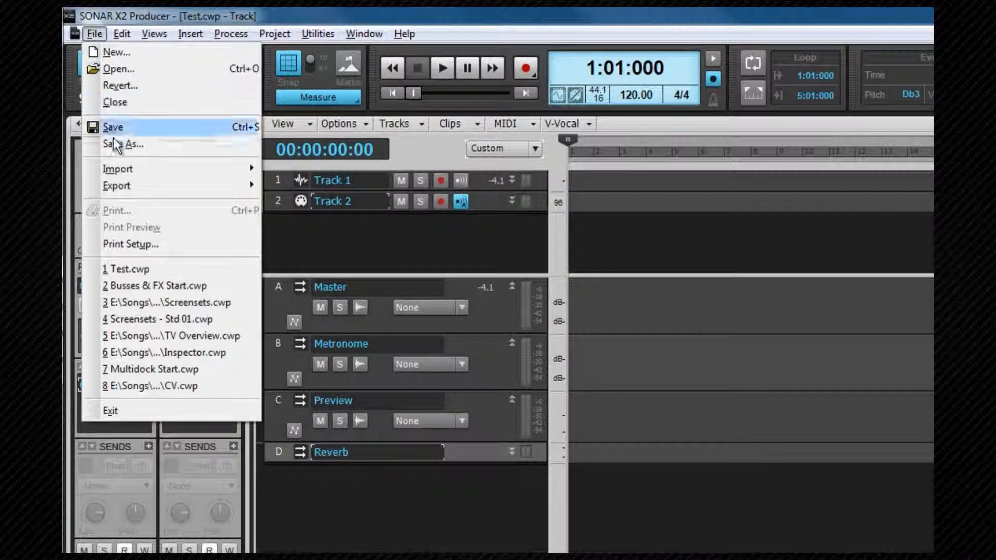
{"action": "left_click", "coordinate": [121, 144]}
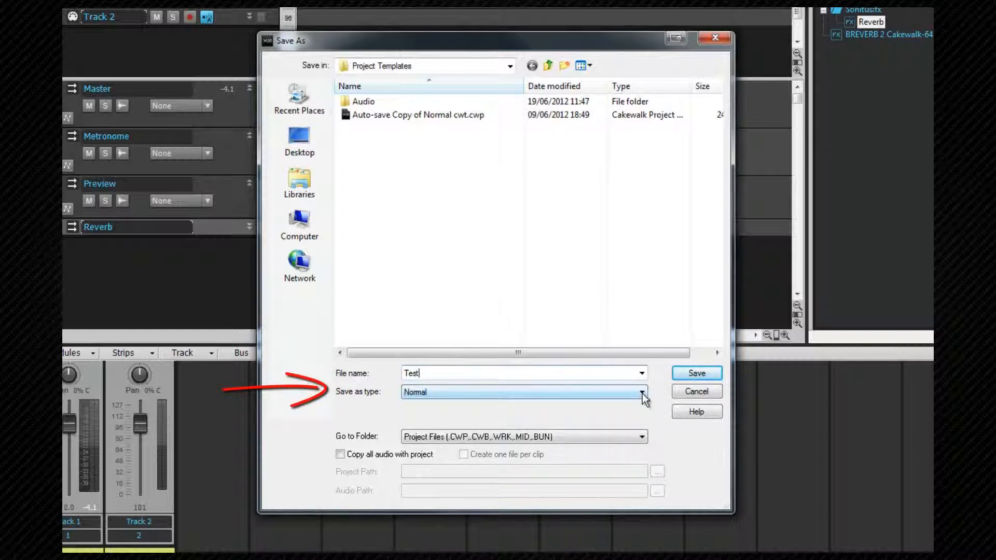
{"action": "left_click", "coordinate": [641, 392]}
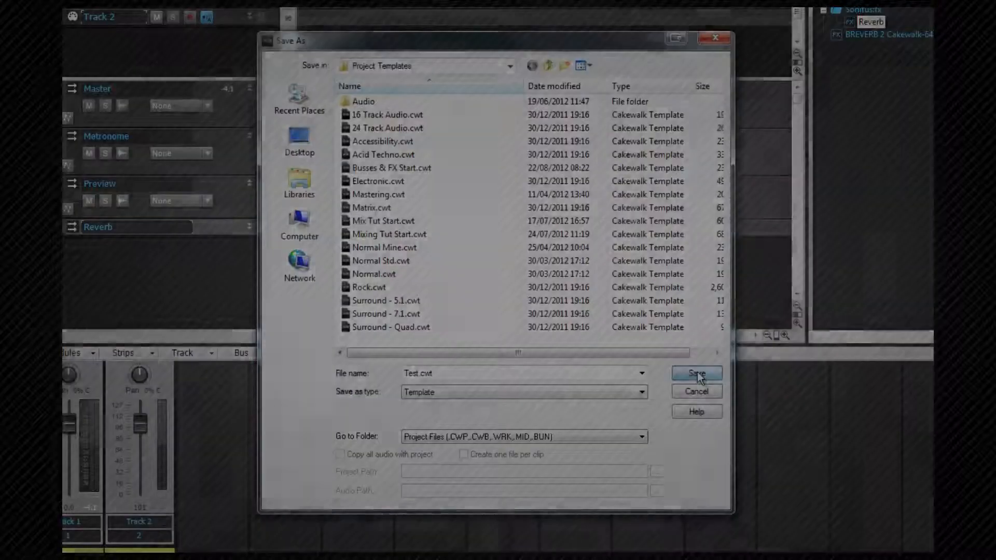
{"action": "left_click", "coordinate": [695, 373]}
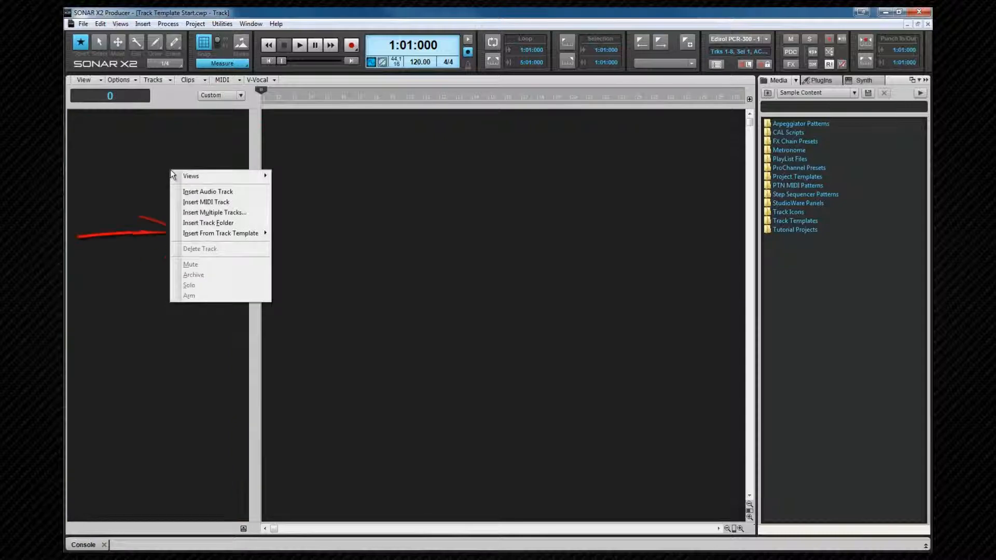
{"action": "mouse_move", "coordinate": [221, 233]}
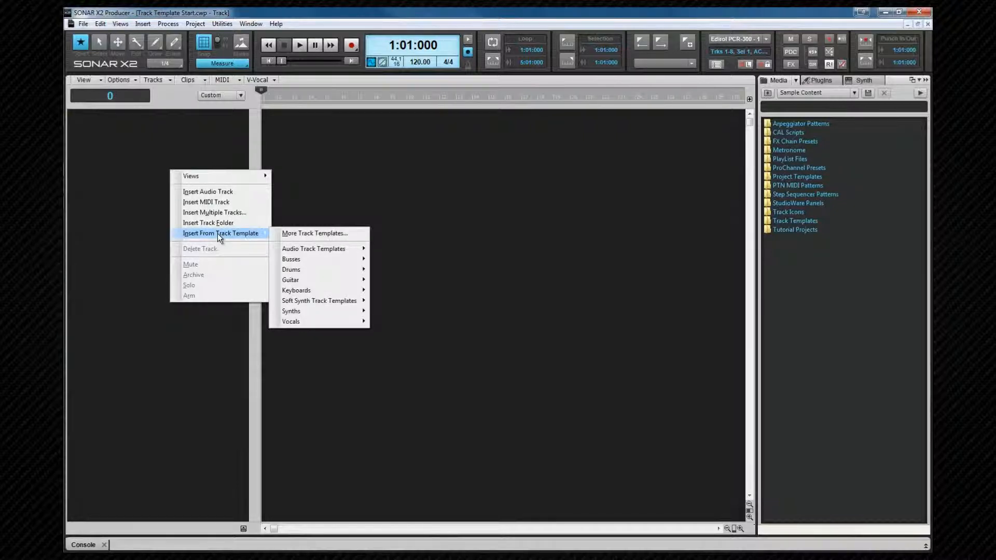
{"action": "mouse_move", "coordinate": [314, 232]}
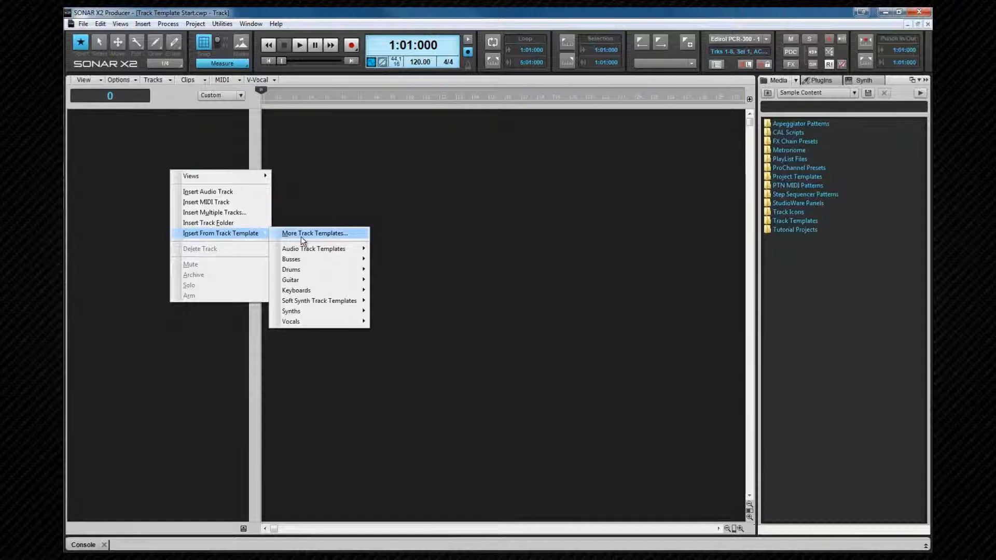
{"action": "mouse_move", "coordinate": [319, 300]}
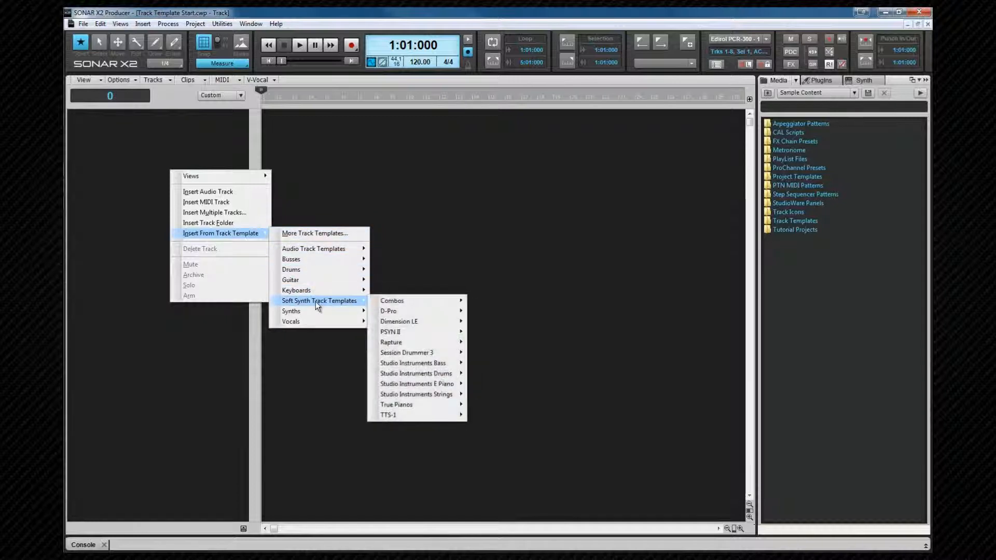
{"action": "mouse_move", "coordinate": [407, 353]}
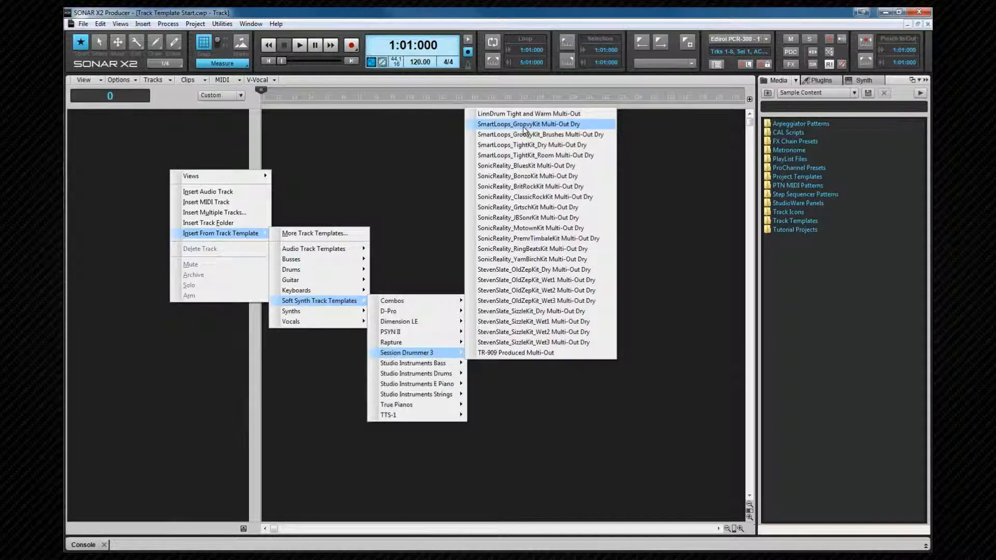
Step: Insert the Session Drummer 3 Multi-Out kit from the soft synth track templates
{"action": "left_click", "coordinate": [529, 123]}
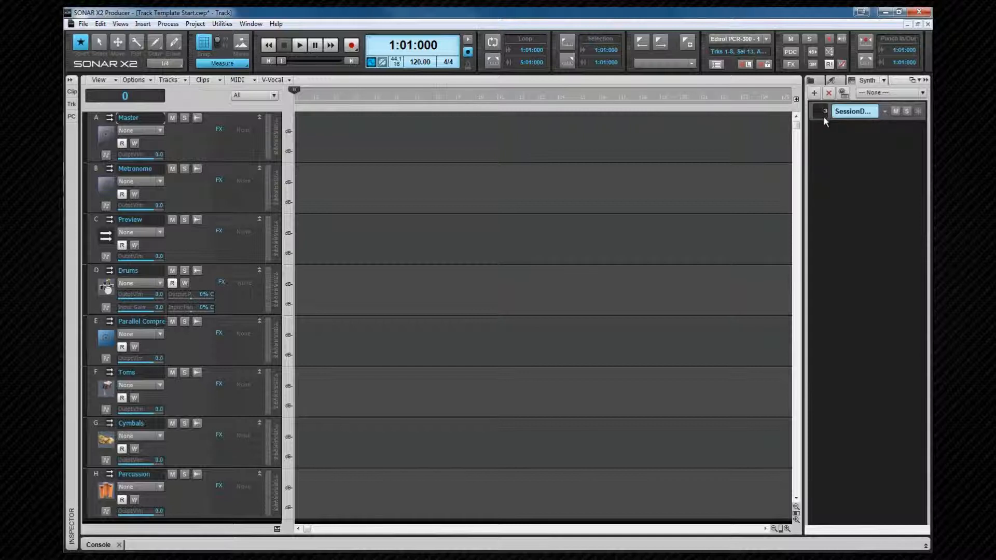
{"action": "mouse_move", "coordinate": [834, 137]}
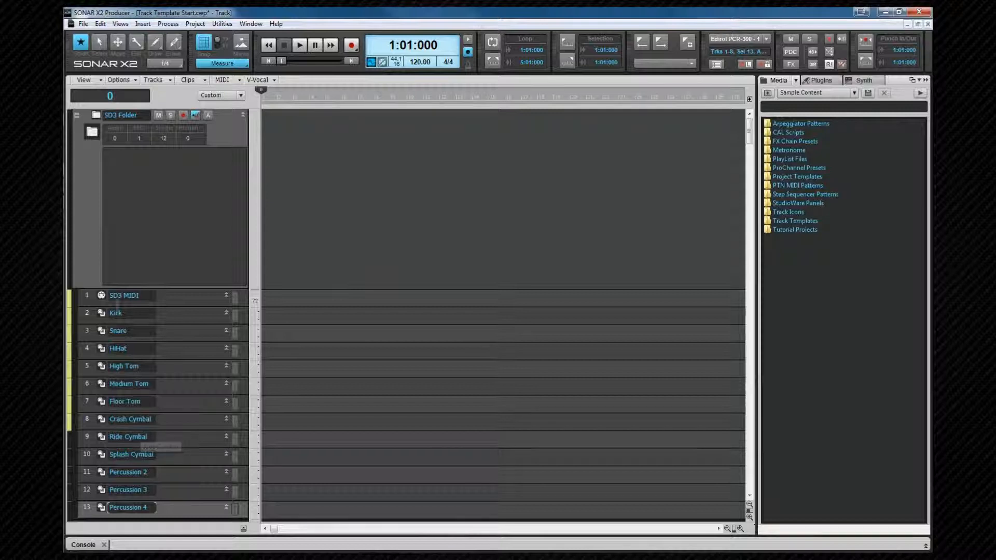
Step: Float the Inspector and view the SD3 MIDI track's Session Drummer output routing
{"action": "left_click", "coordinate": [124, 294]}
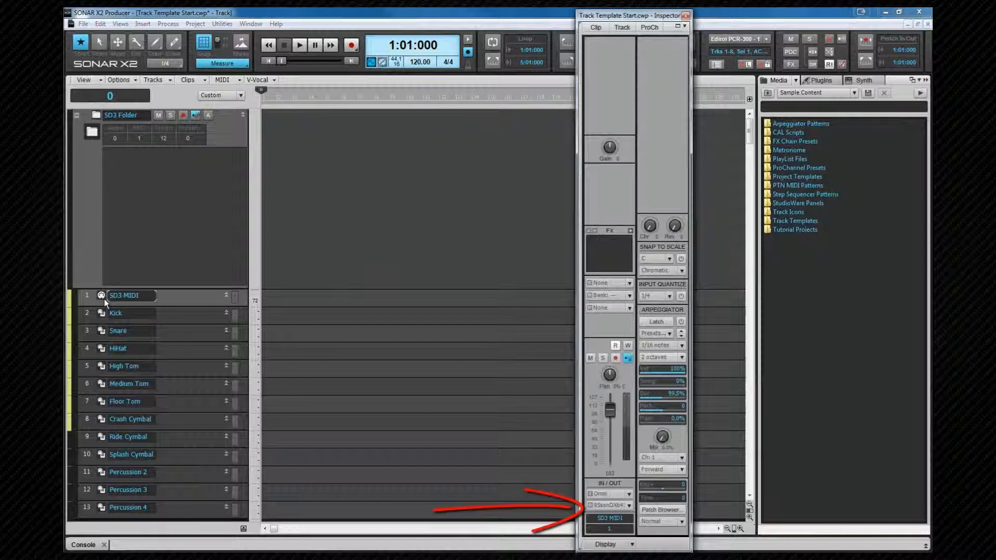
{"action": "left_click", "coordinate": [628, 505]}
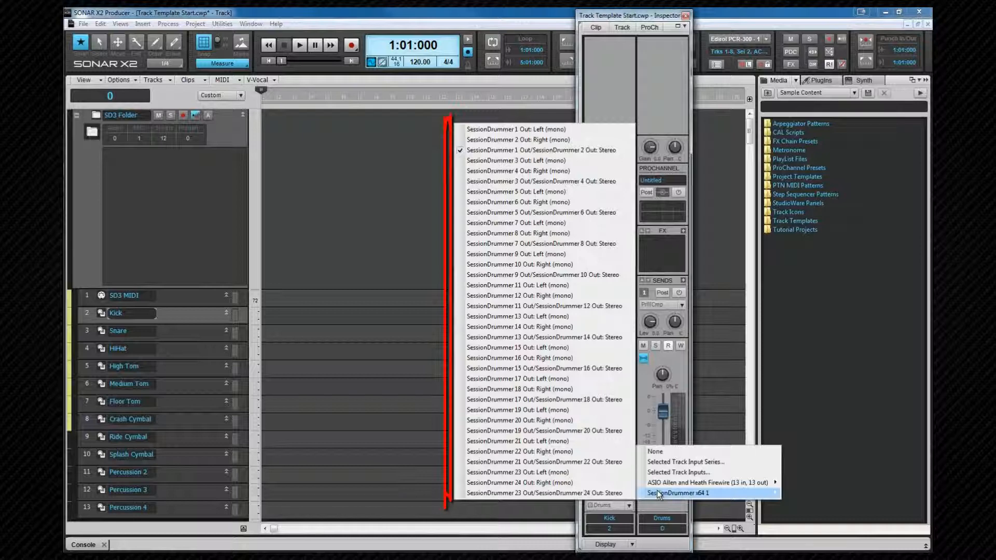
{"action": "mouse_move", "coordinate": [545, 462]}
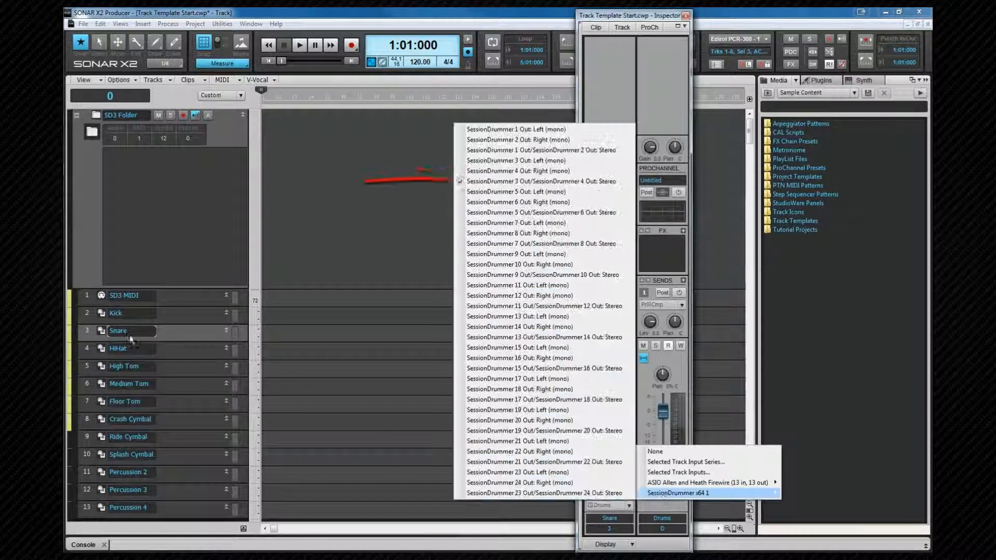
{"action": "left_click", "coordinate": [679, 492]}
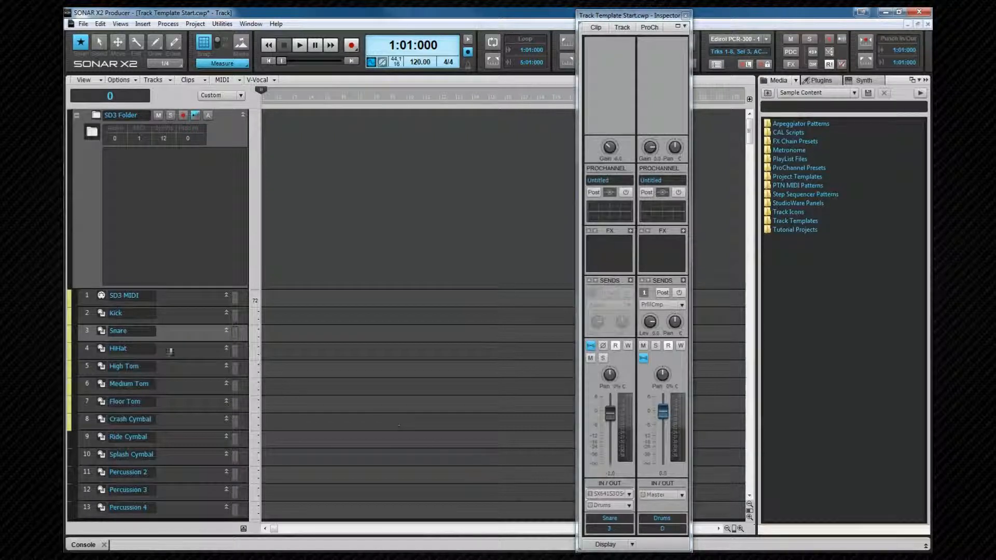
{"action": "left_click", "coordinate": [124, 348]}
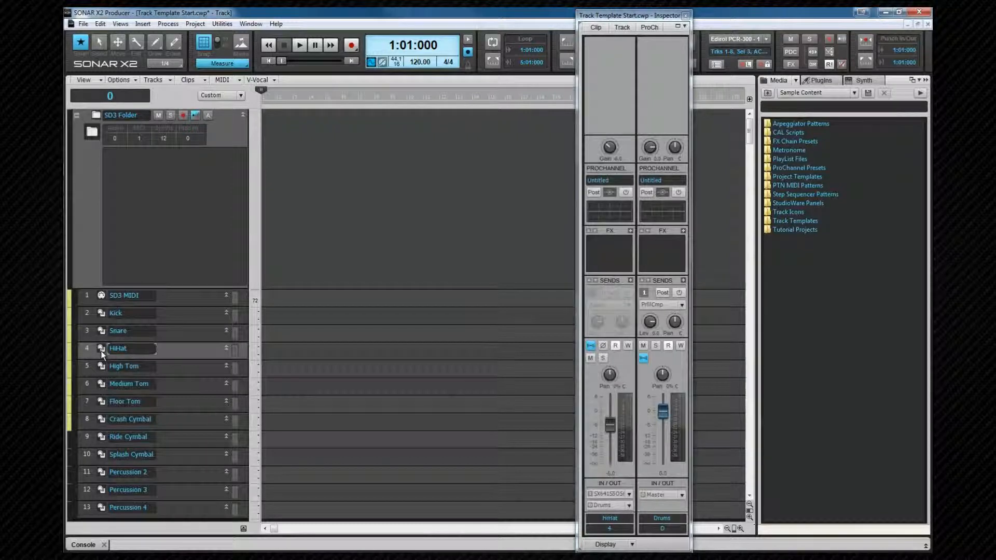
{"action": "left_click", "coordinate": [123, 365]}
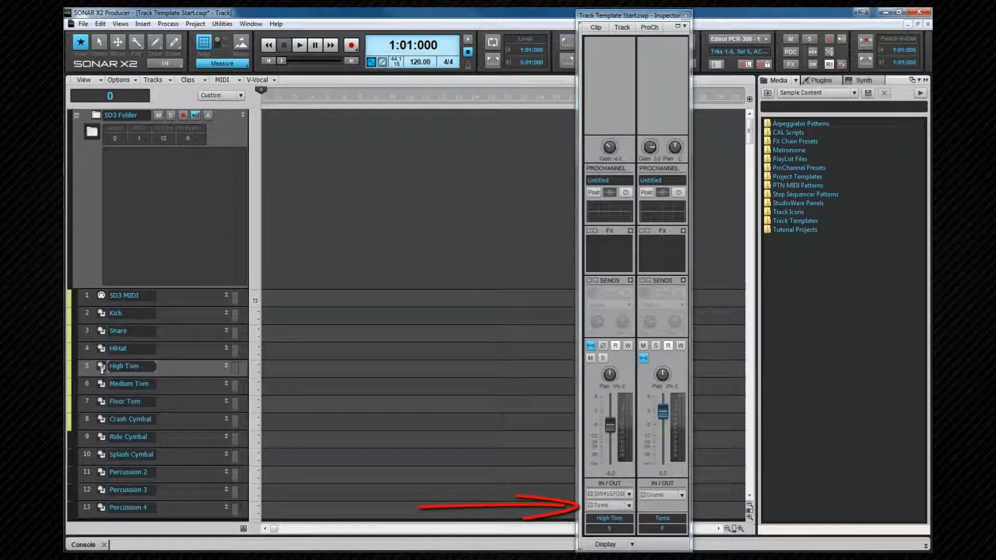
{"action": "left_click", "coordinate": [125, 400]}
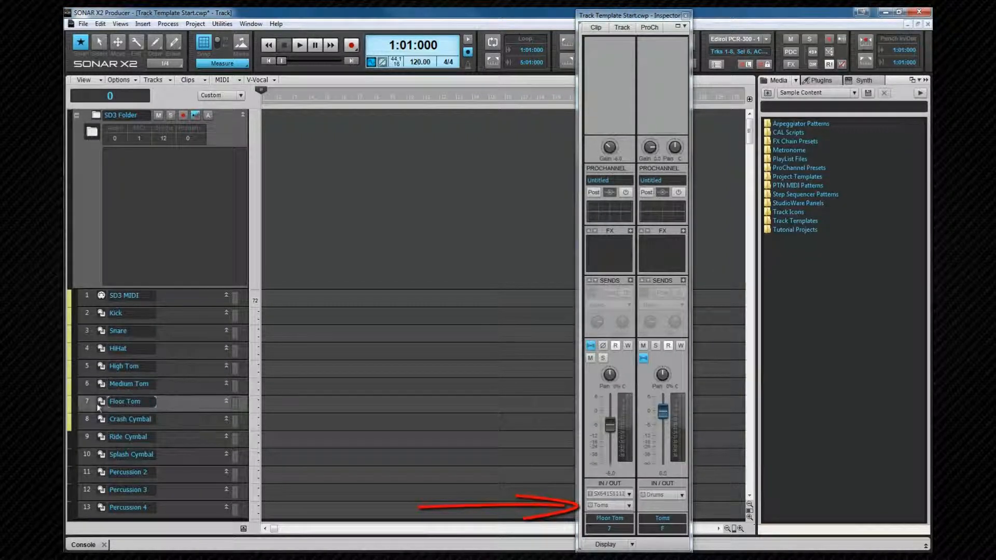
{"action": "left_click", "coordinate": [130, 419]}
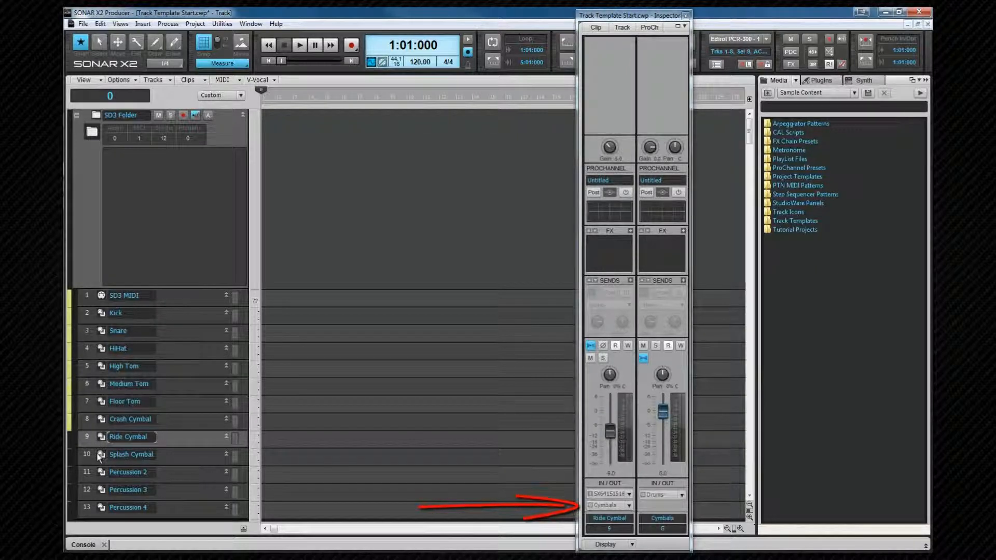
{"action": "left_click", "coordinate": [127, 472]}
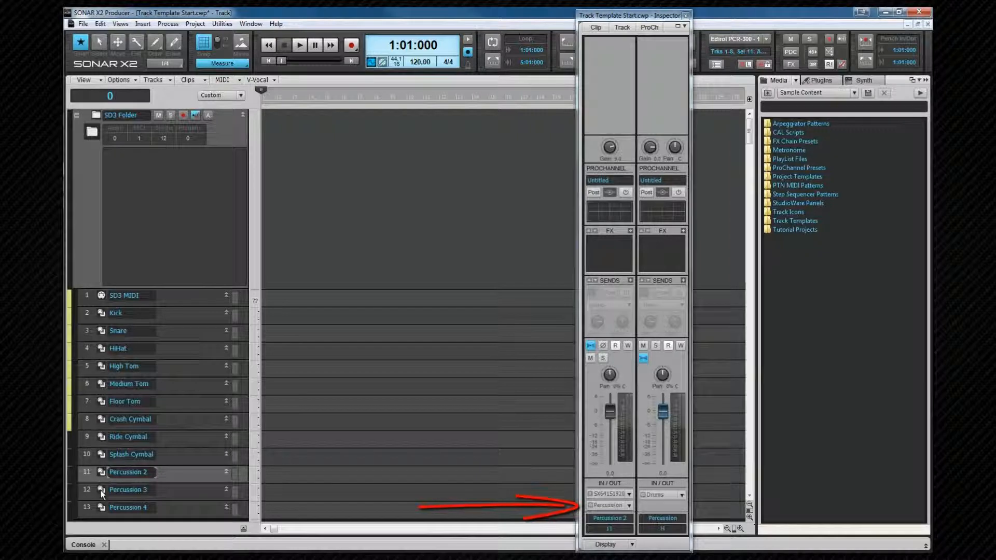
{"action": "left_click", "coordinate": [127, 490]}
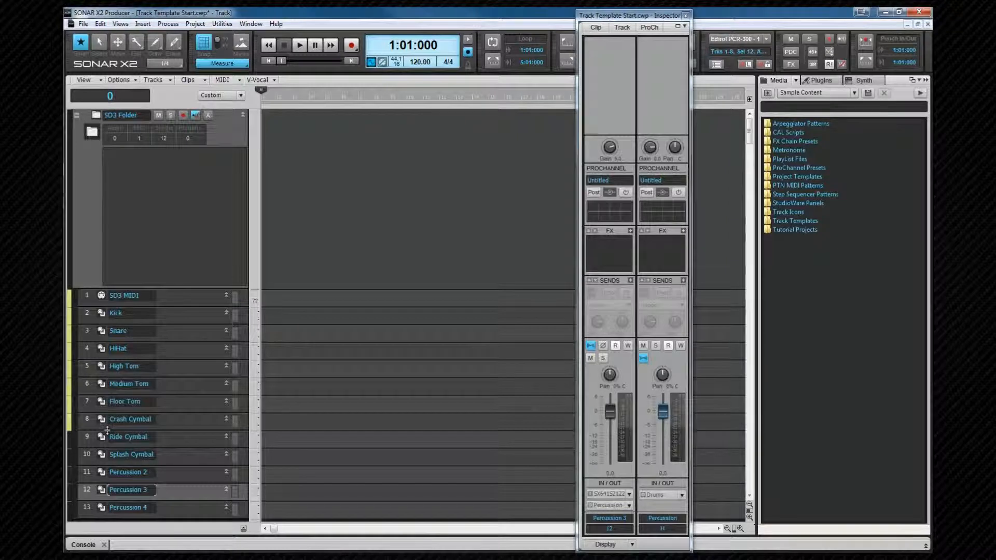
{"action": "mouse_move", "coordinate": [169, 255]}
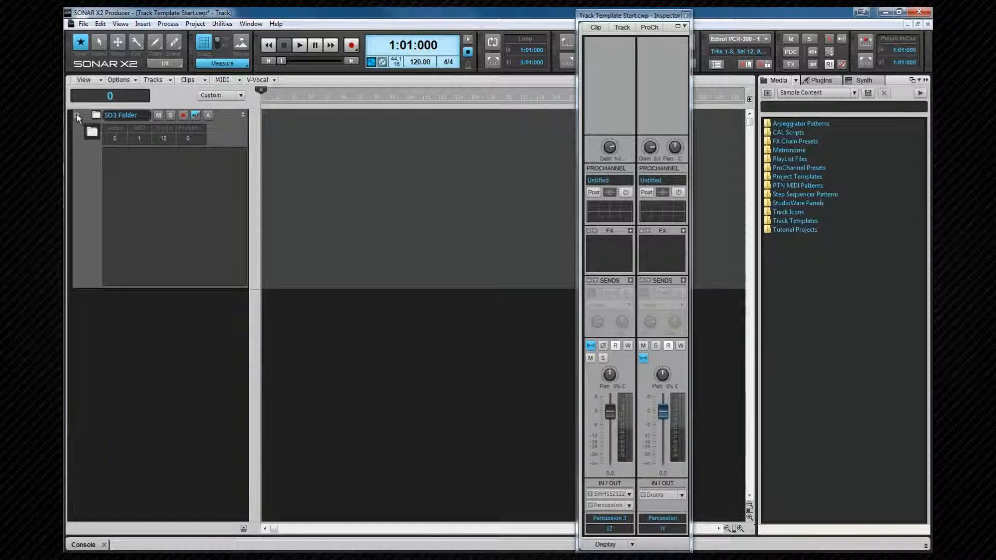
Step: Insert Dimension Pro x64 from the Instruments browser and open its Program Browser
{"action": "left_click", "coordinate": [858, 93]}
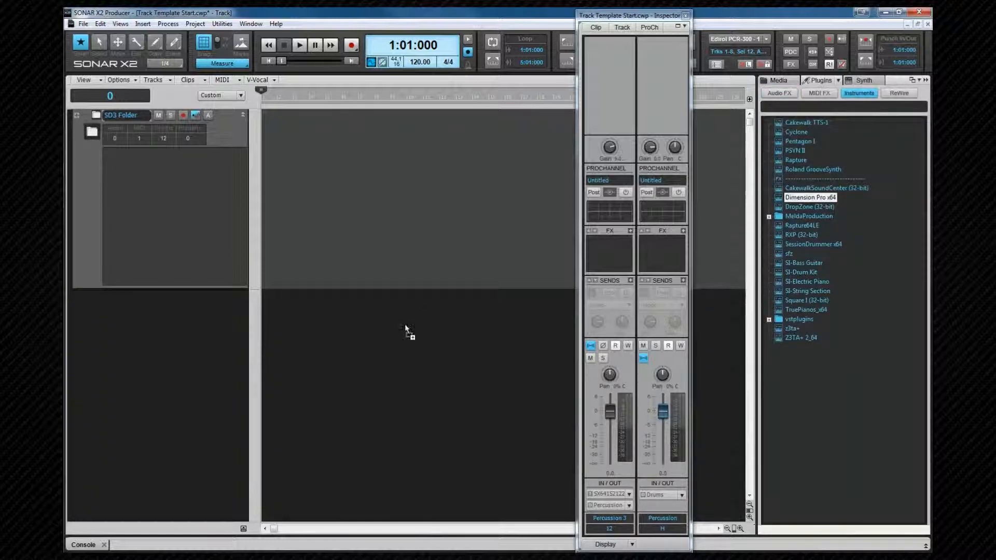
{"action": "double_click", "coordinate": [809, 197]}
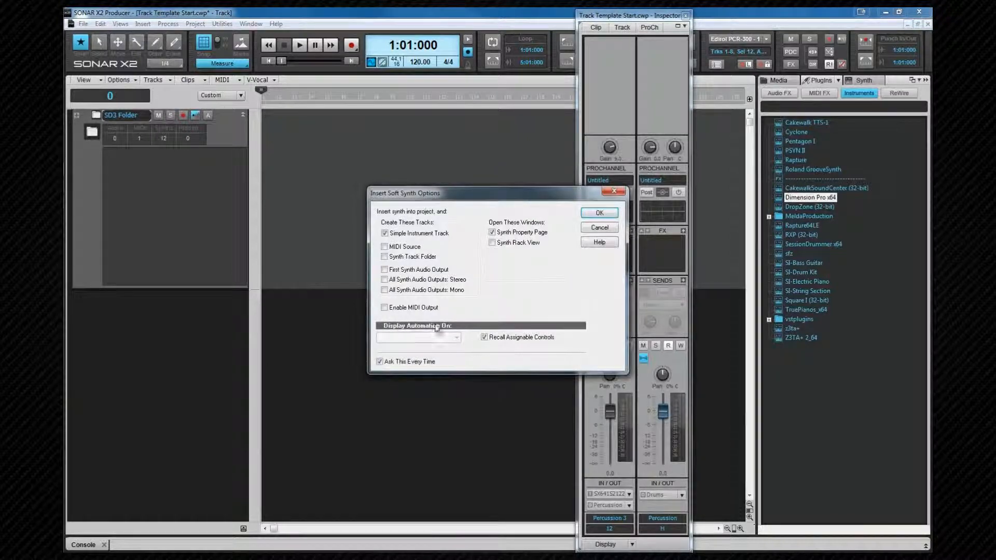
{"action": "left_click", "coordinate": [597, 212]}
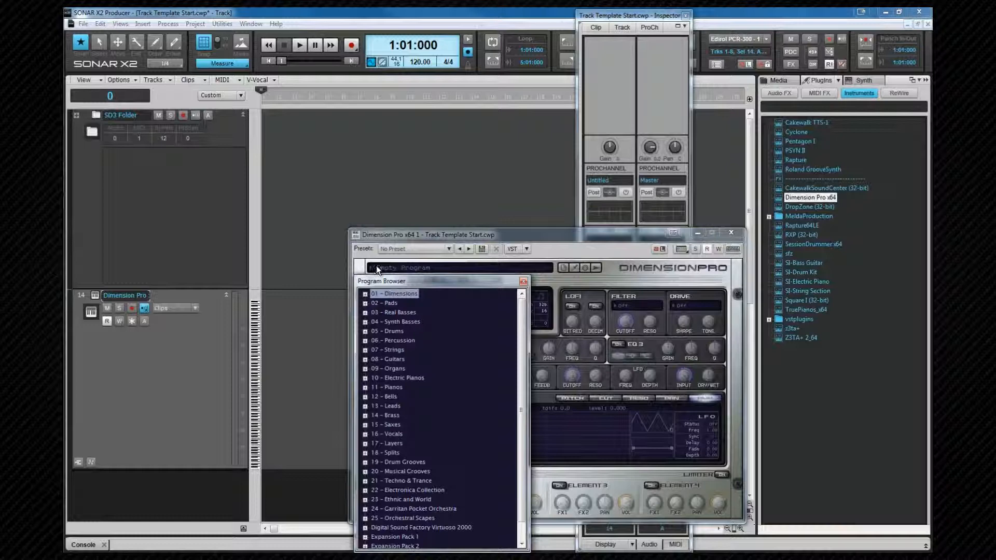
{"action": "left_click", "coordinate": [365, 311]}
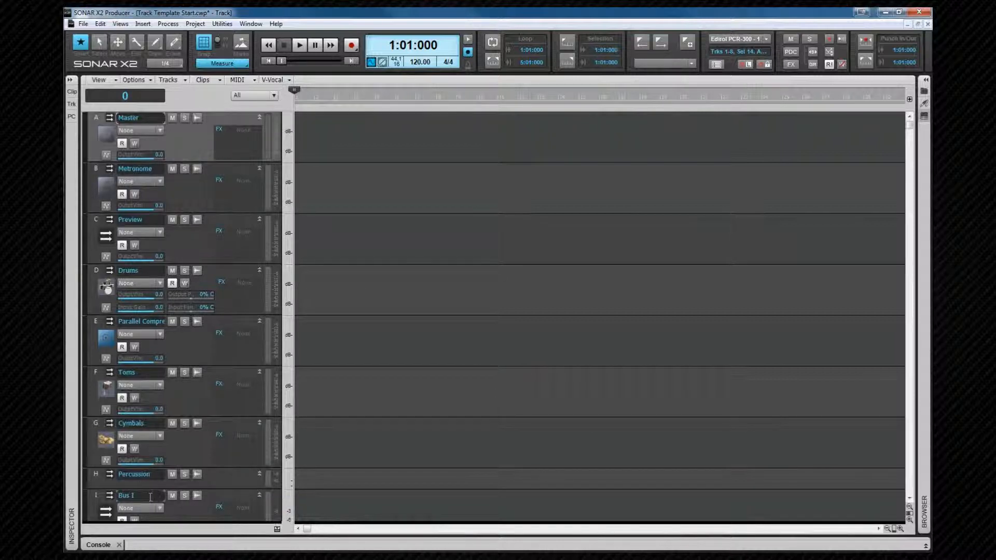
Step: Start renaming the new Bus 1 in the Bus pane
{"action": "double_click", "coordinate": [126, 495]}
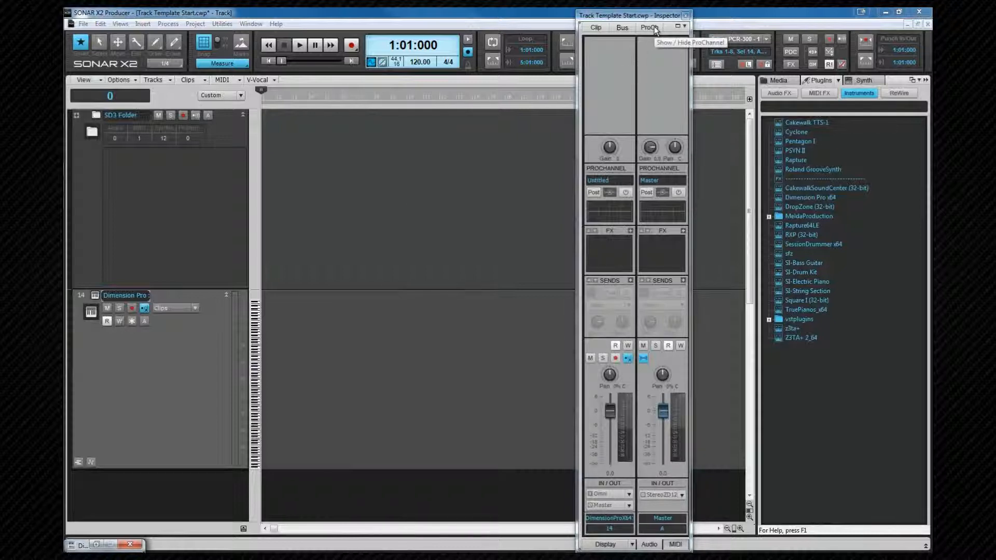
Step: Load the Bass - Fingered.pcp preset into the Dimension Pro track's ProChannel
{"action": "left_click", "coordinate": [649, 27]}
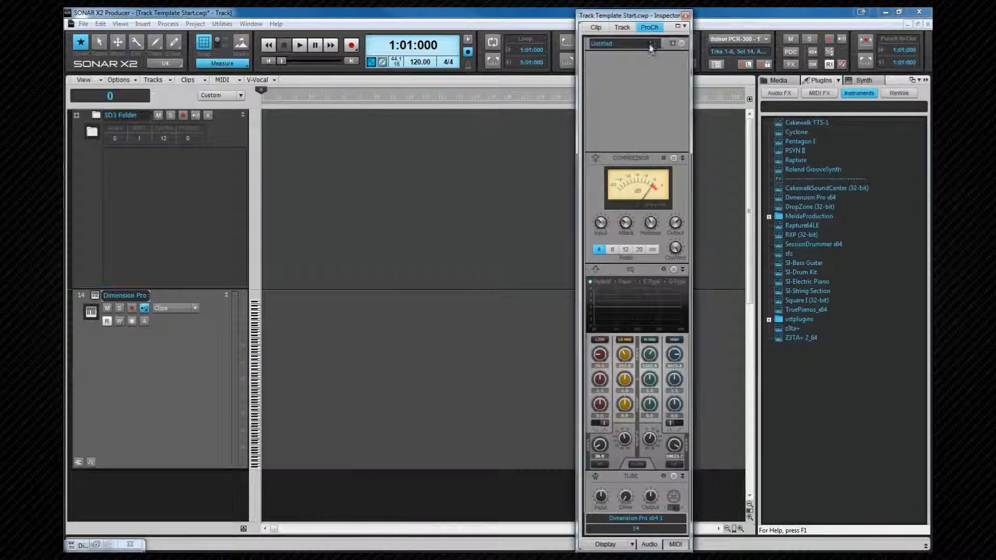
{"action": "left_click", "coordinate": [650, 44]}
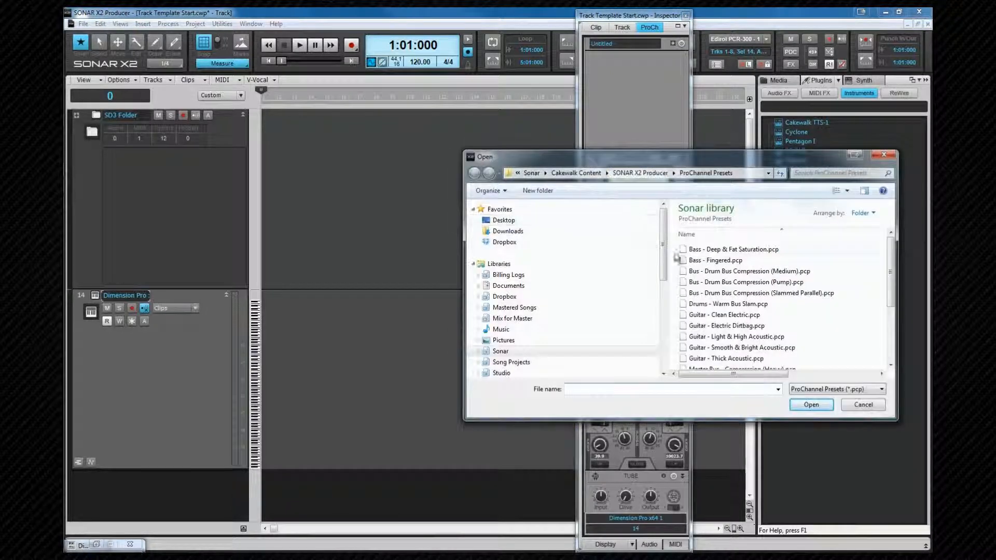
{"action": "left_click", "coordinate": [715, 261]}
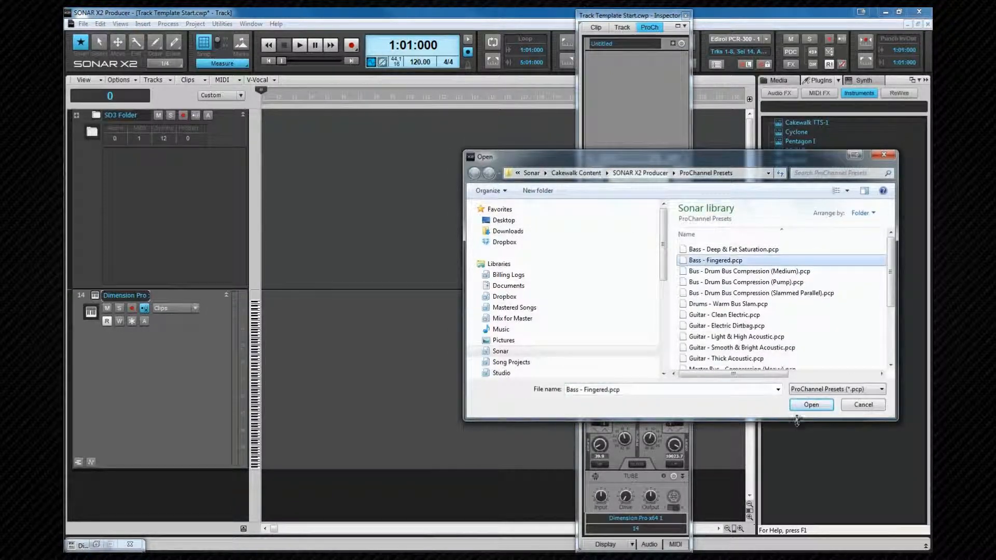
{"action": "left_click", "coordinate": [811, 405]}
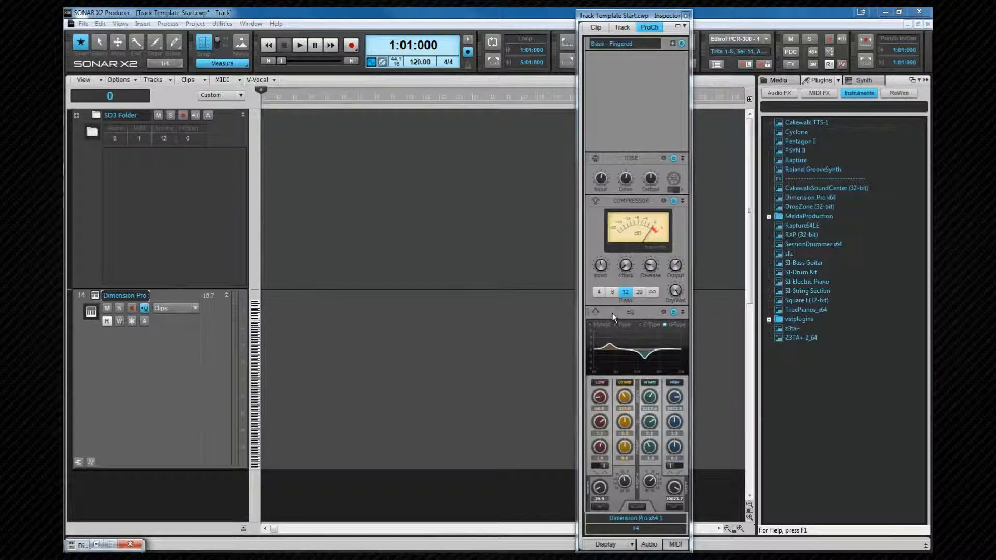
{"action": "mouse_move", "coordinate": [613, 317]}
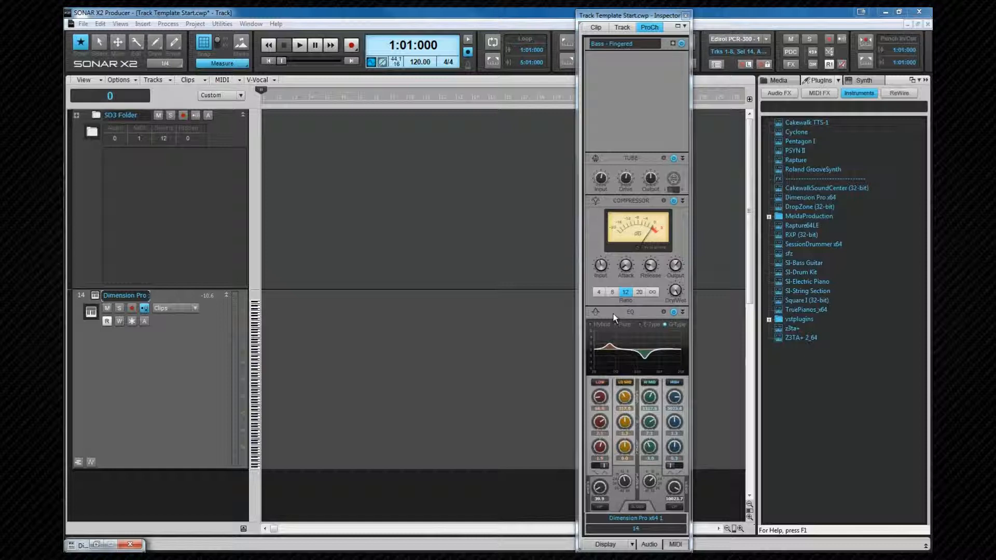
{"action": "mouse_move", "coordinate": [633, 320]}
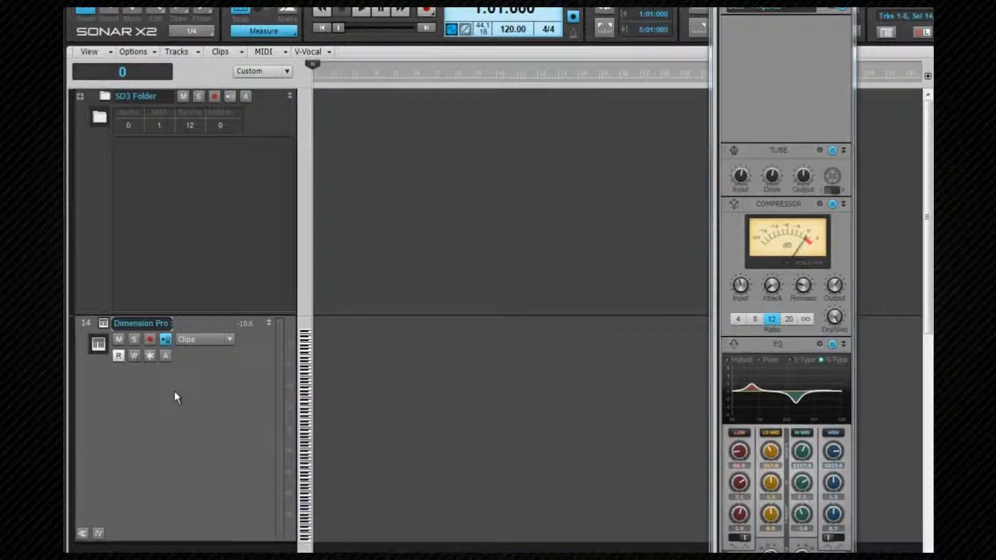
Step: Save the Dimension Pro track as the 'Dim Pro Bass' track template
{"action": "right_click", "coordinate": [178, 397]}
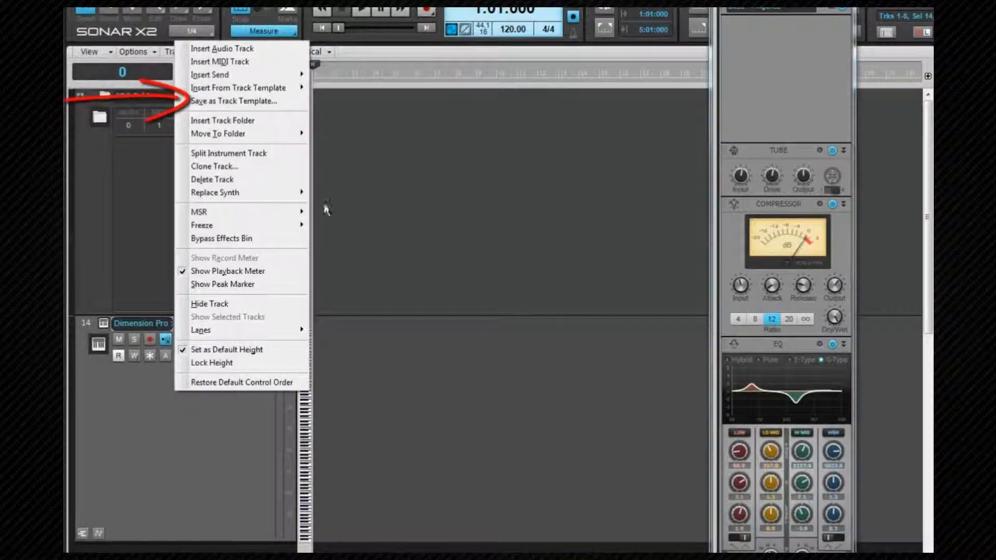
{"action": "left_click", "coordinate": [235, 101]}
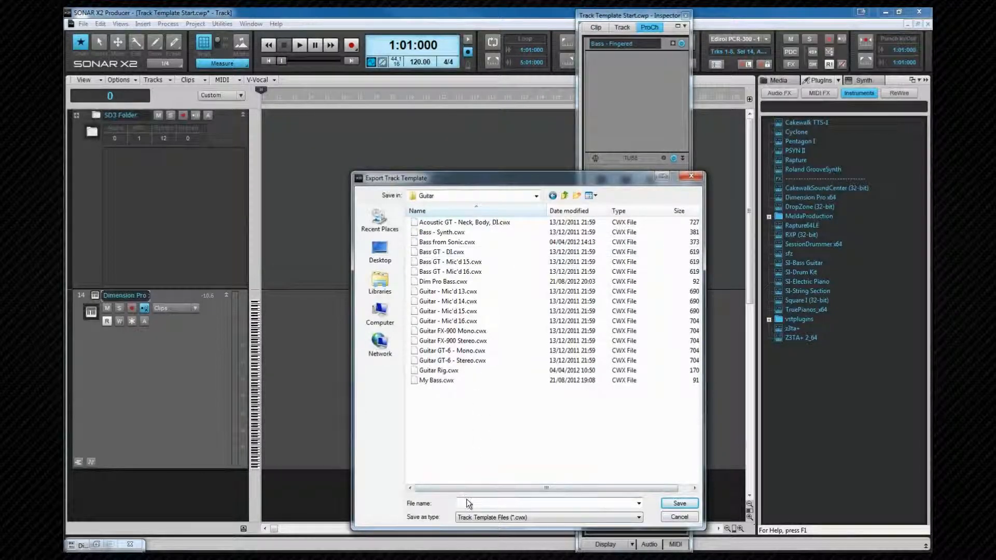
{"action": "type", "text": "Dim Pro Bass"}
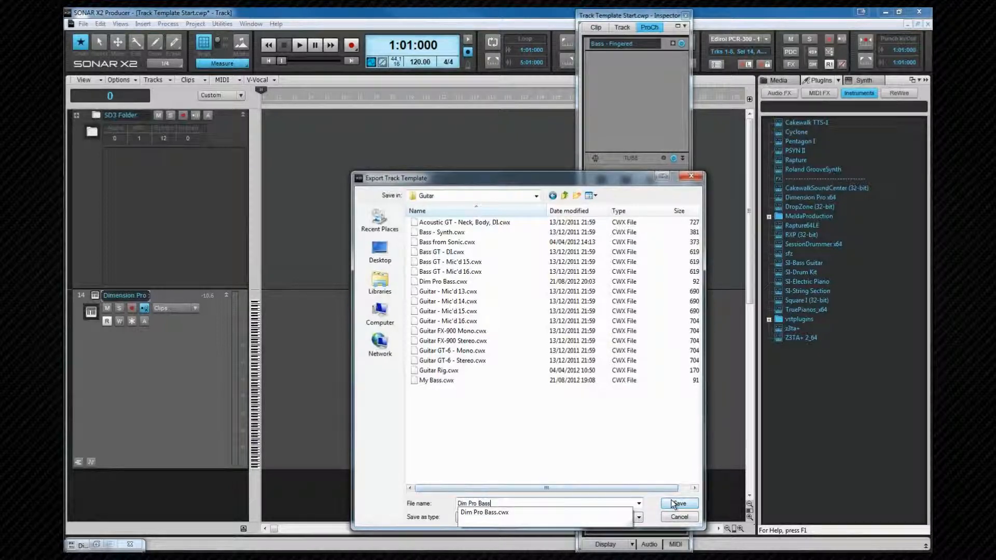
{"action": "left_click", "coordinate": [678, 503]}
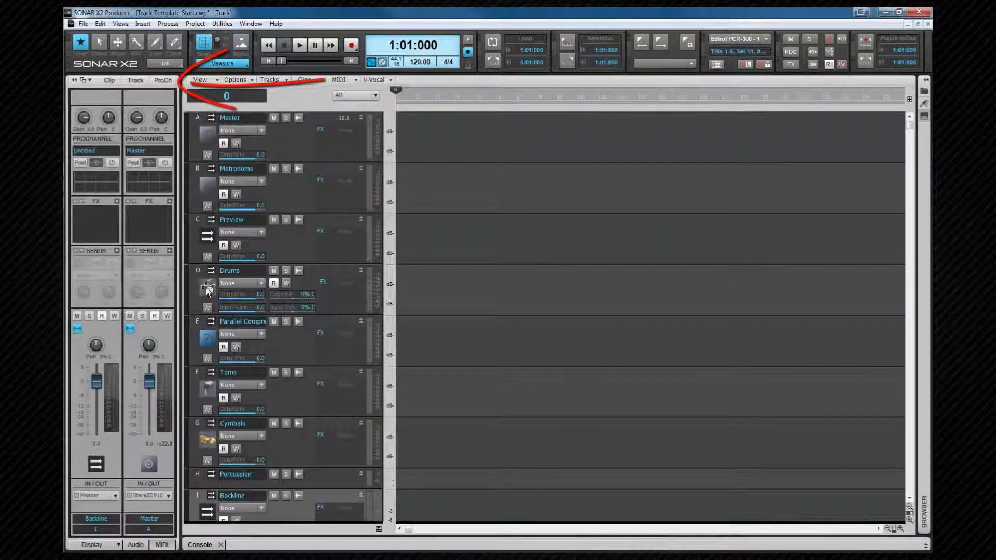
Step: Show the Backline bus's ProChannel in the Inspector
{"action": "left_click", "coordinate": [161, 80]}
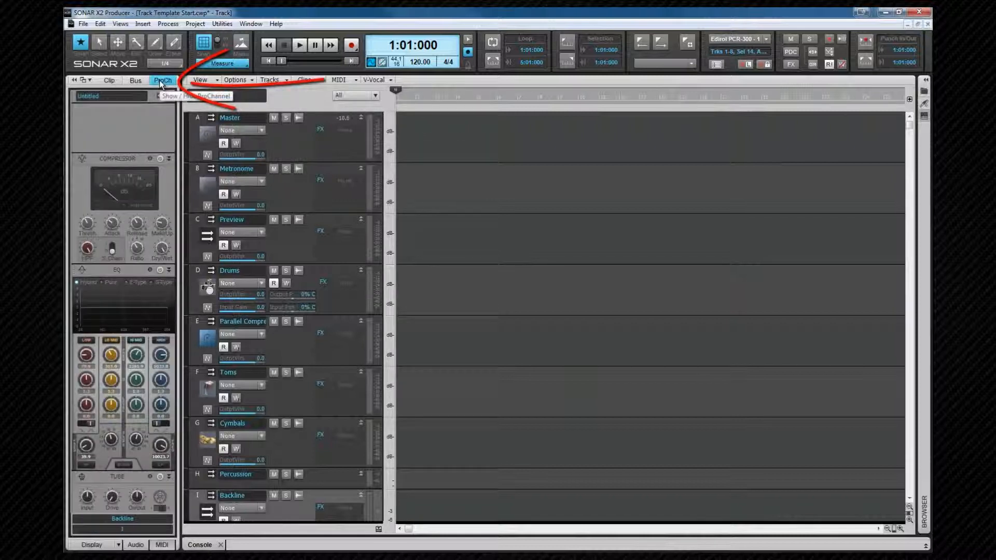
{"action": "left_click", "coordinate": [163, 79]}
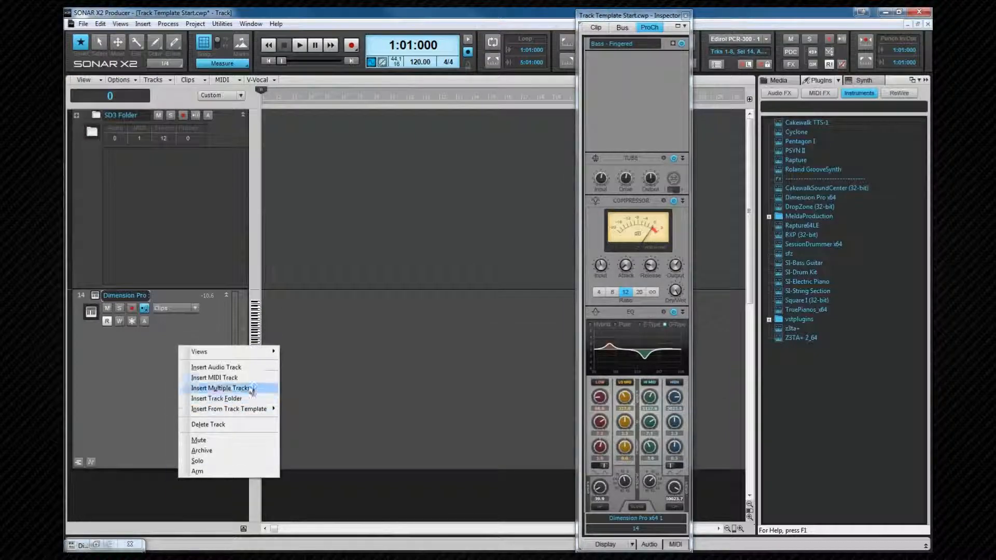
Step: Insert audio Track 15 and route its output to the Backline bus
{"action": "left_click", "coordinate": [214, 377]}
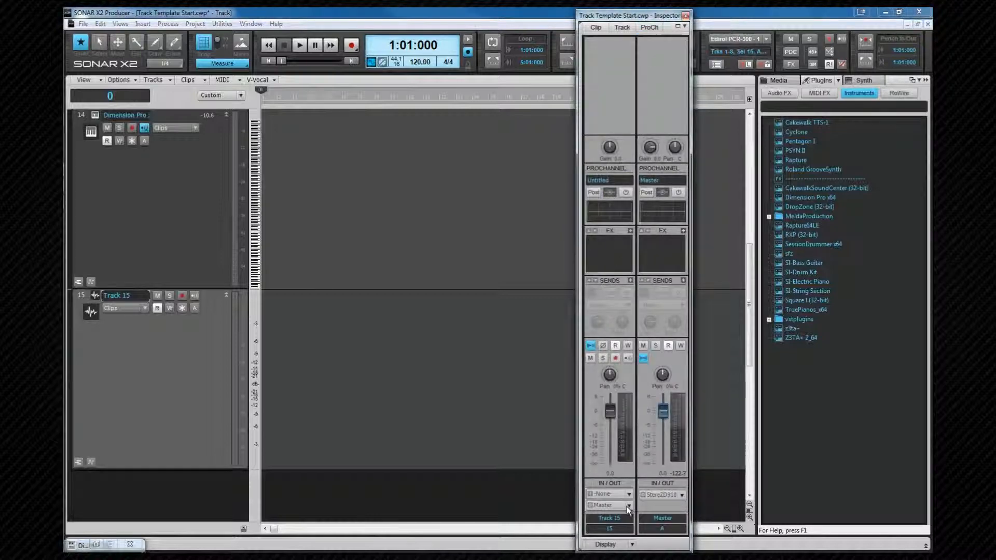
{"action": "left_click", "coordinate": [628, 505]}
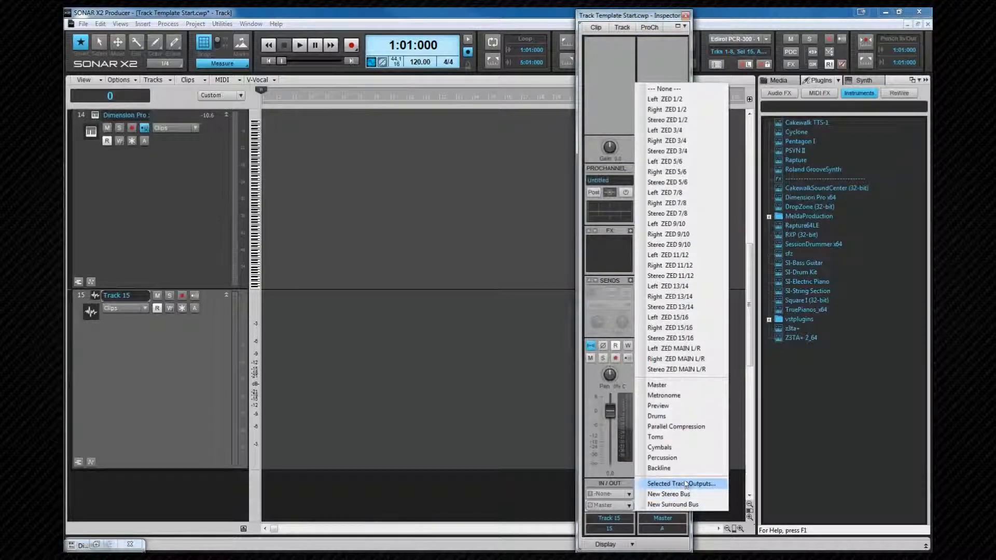
{"action": "left_click", "coordinate": [659, 467]}
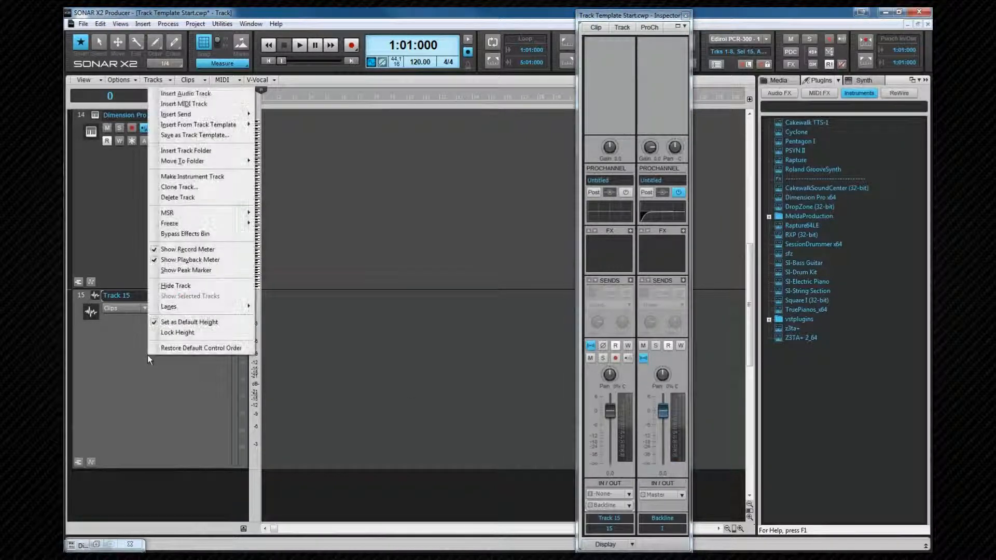
{"action": "mouse_move", "coordinate": [198, 135]}
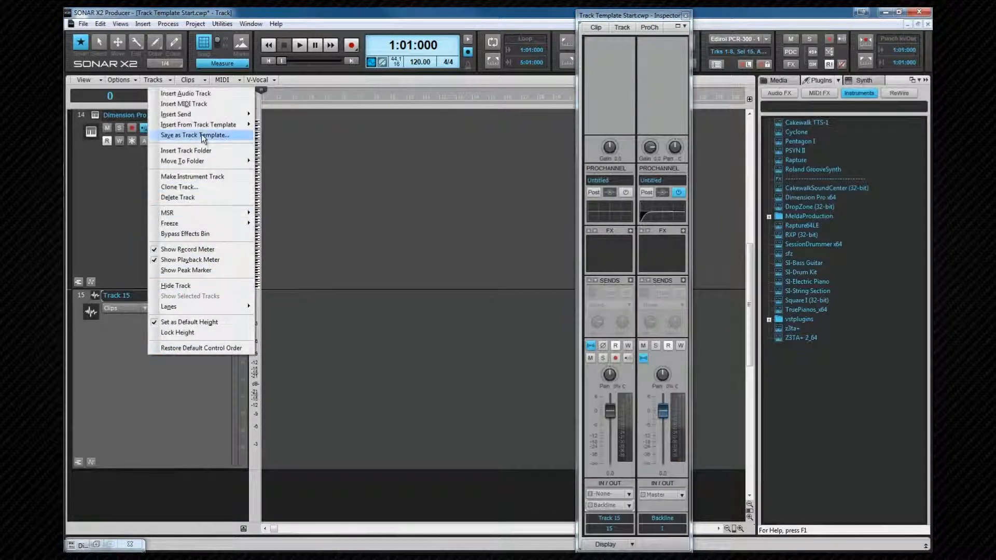
Step: Save Track 15 as the 'Backline Buss' template in the Busses folder
{"action": "left_click", "coordinate": [194, 135]}
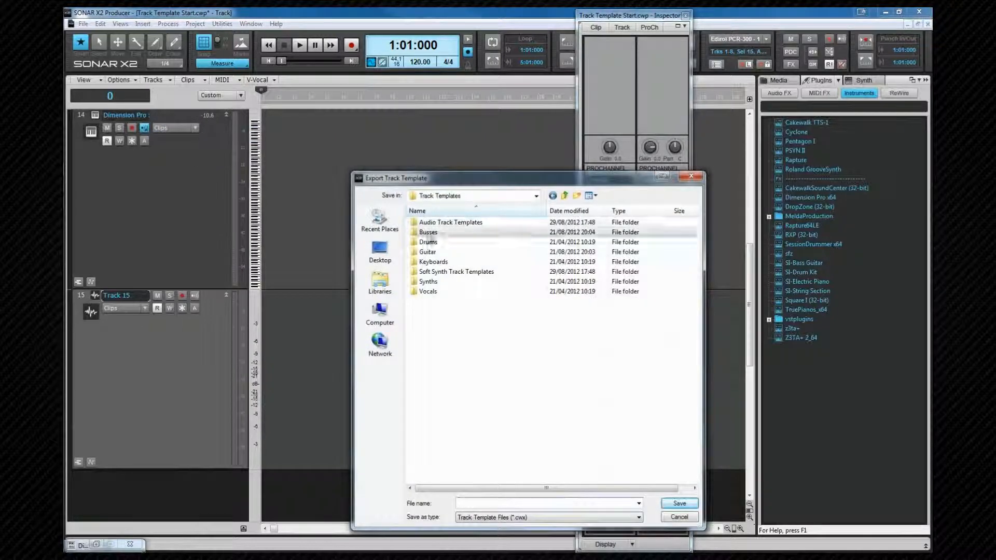
{"action": "double_click", "coordinate": [428, 232]}
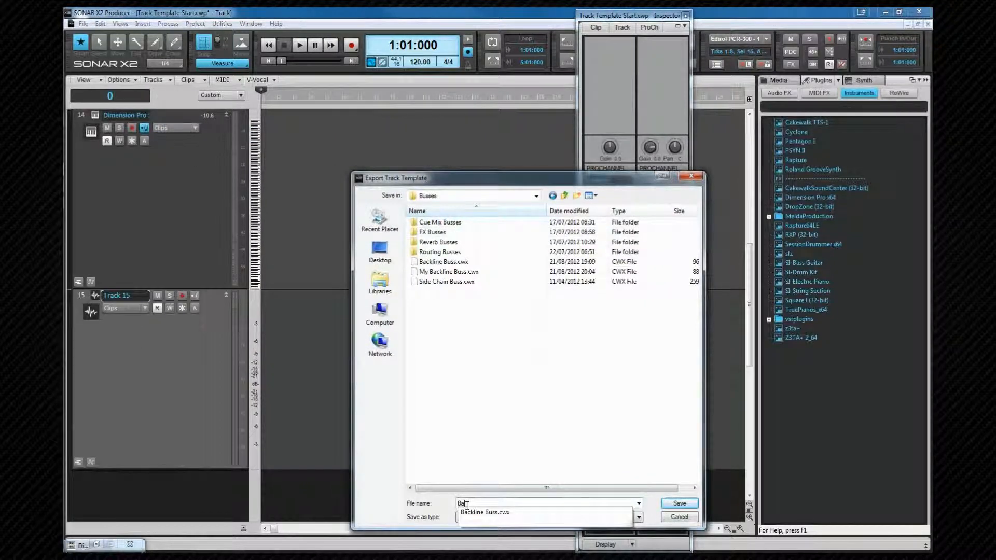
{"action": "left_click", "coordinate": [679, 503]}
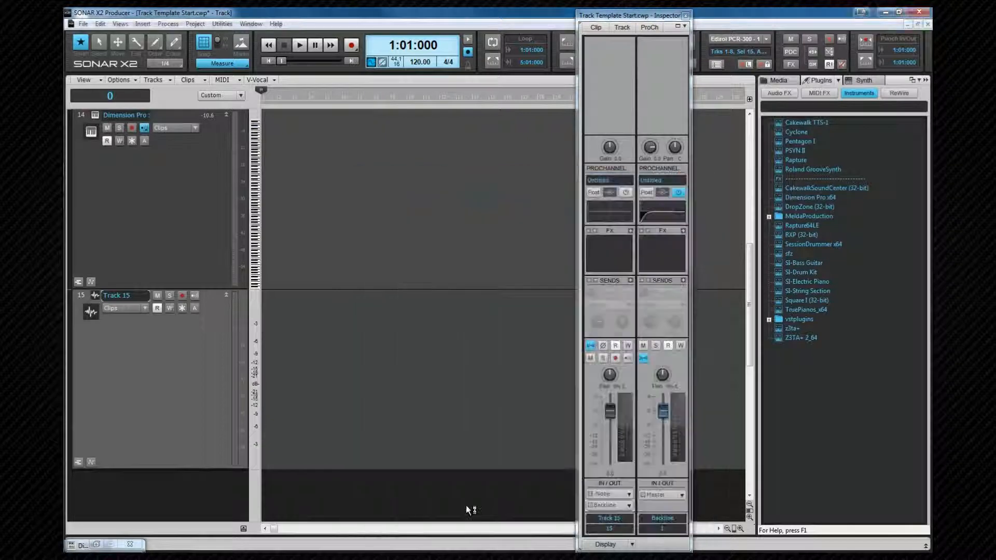